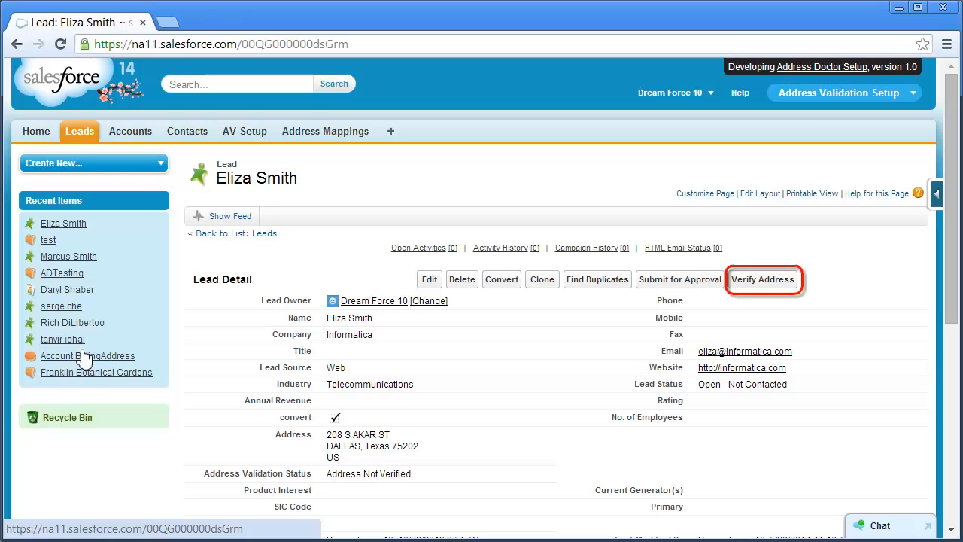
pyautogui.click(762, 279)
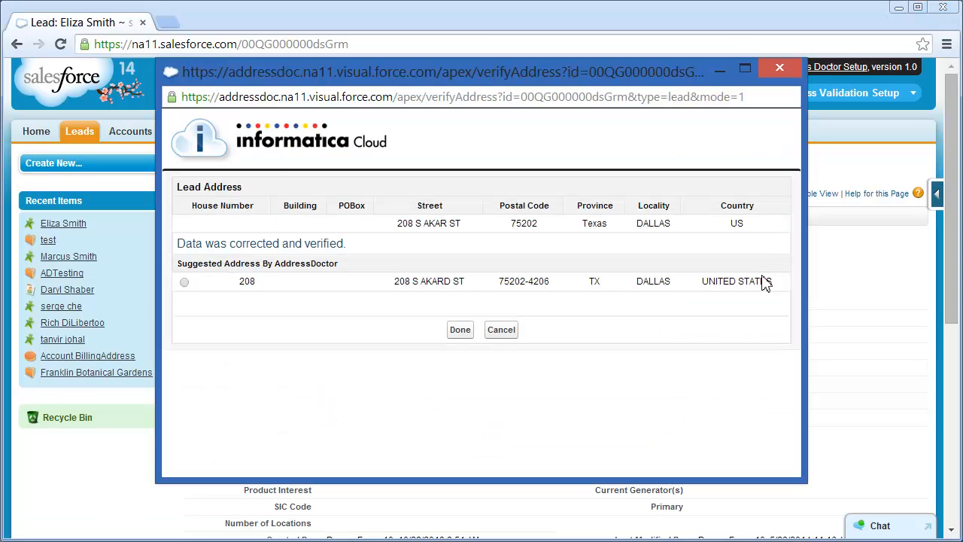
pyautogui.click(183, 281)
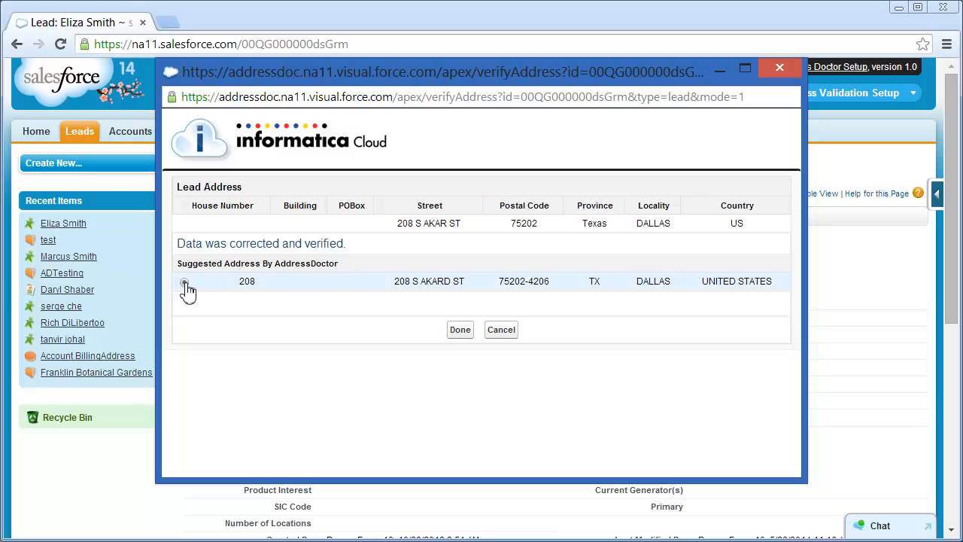
pyautogui.click(183, 281)
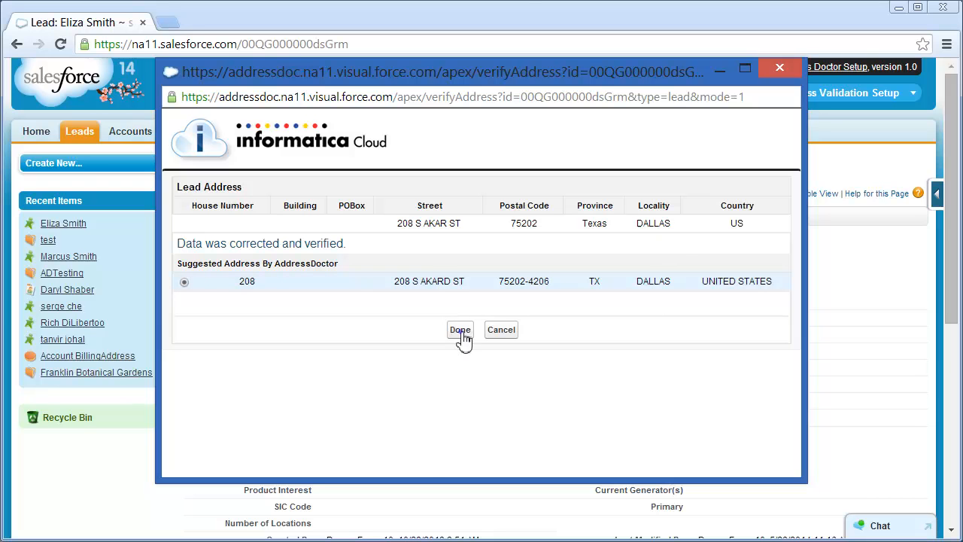
pyautogui.click(461, 330)
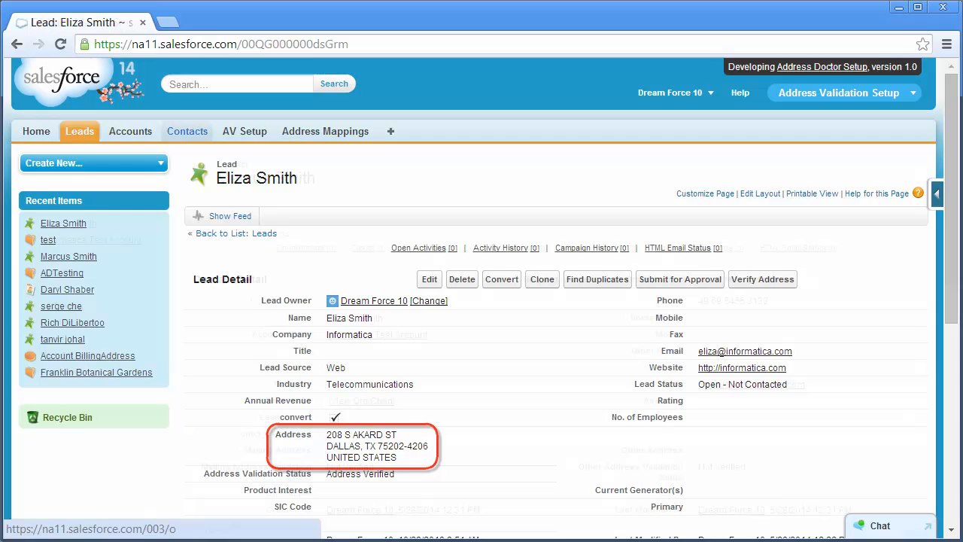
pyautogui.click(69, 256)
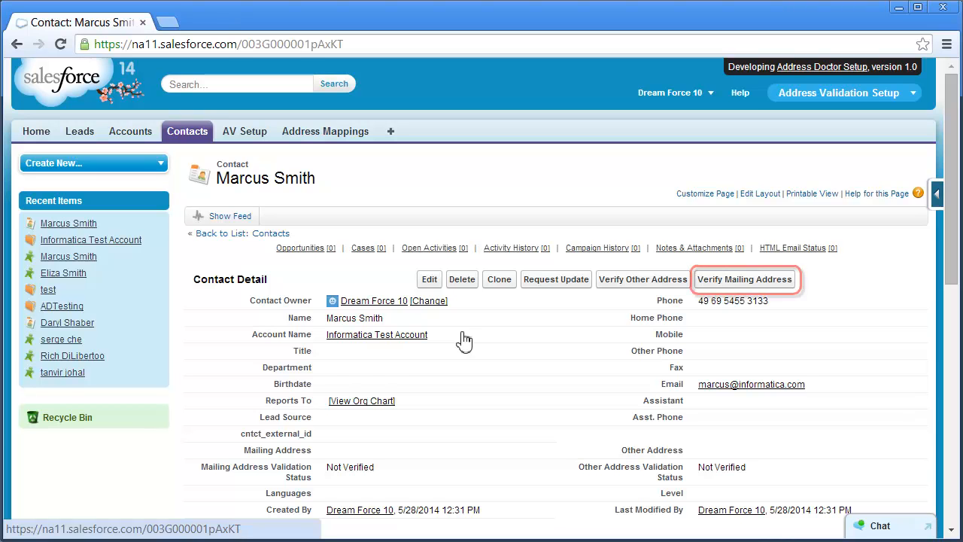
pyautogui.moveTo(650, 332)
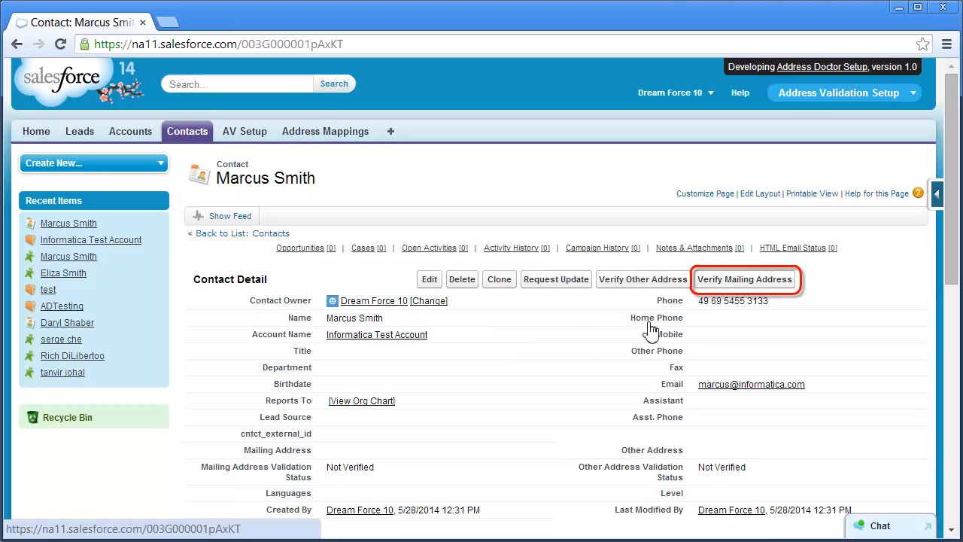
pyautogui.click(745, 278)
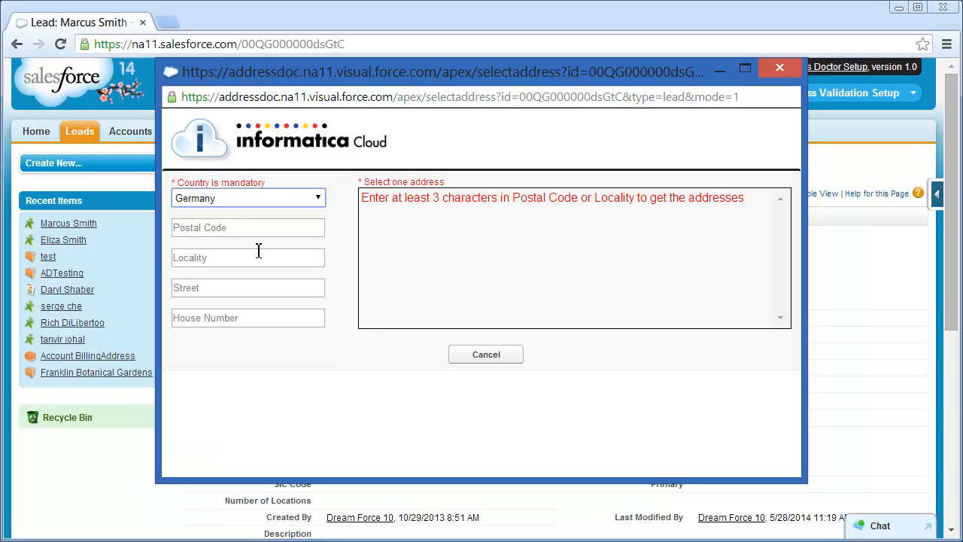
pyautogui.write('67133')
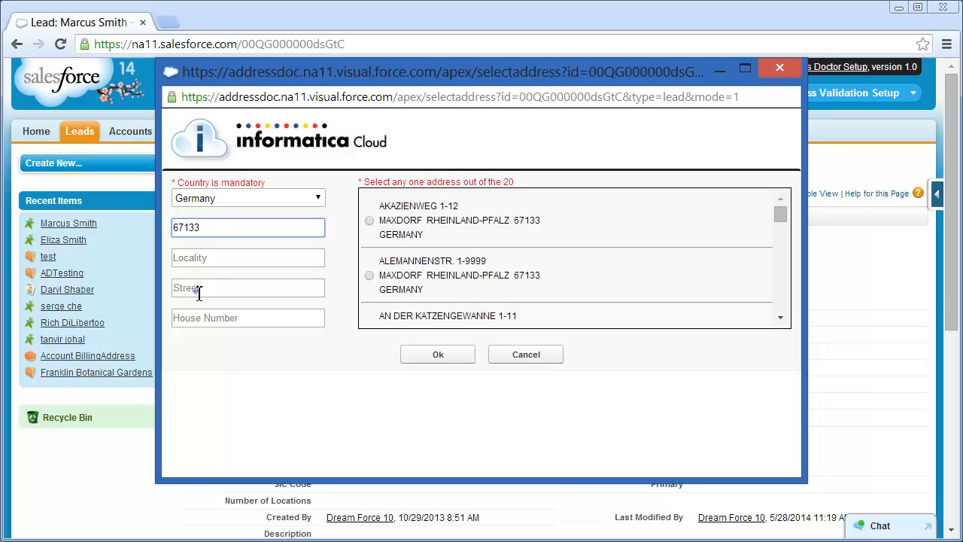
pyautogui.write('Rontgenstr')
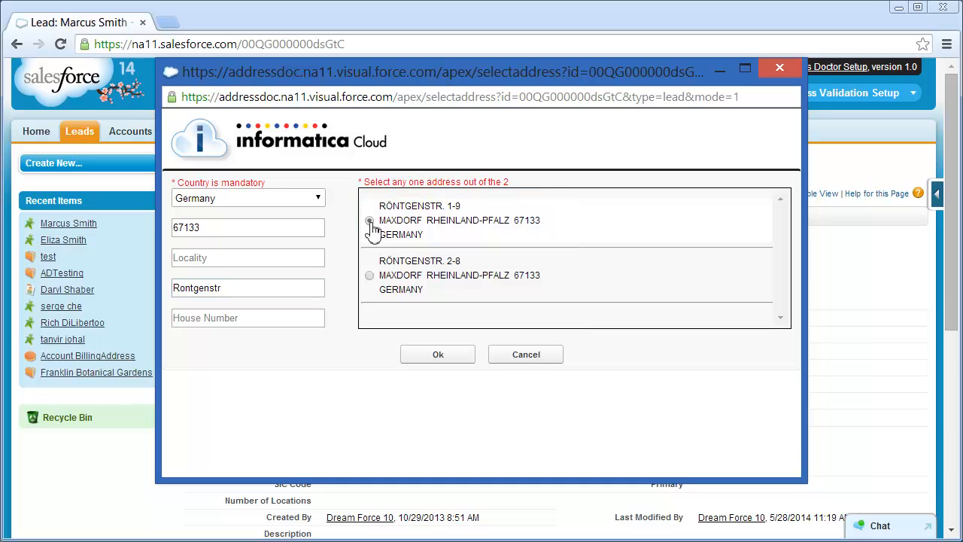
pyautogui.click(370, 220)
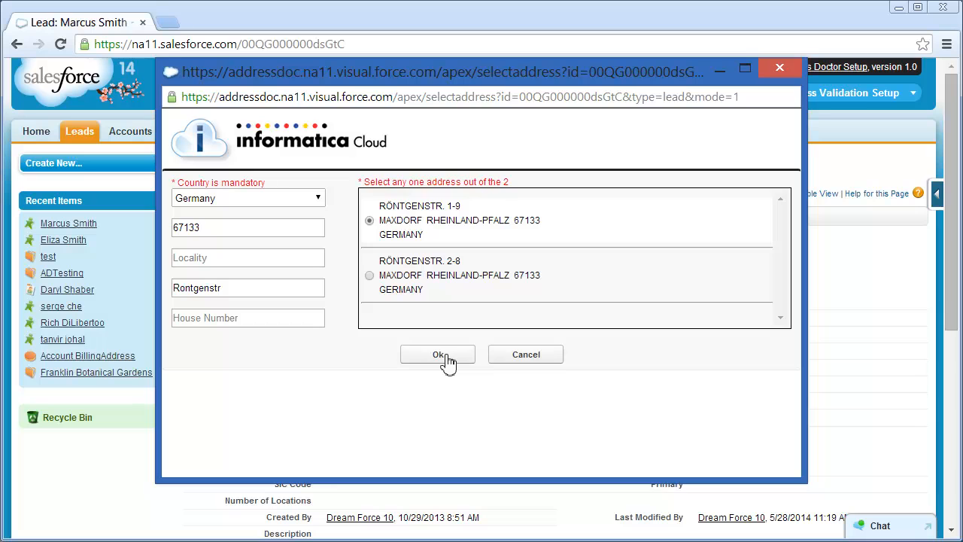
pyautogui.click(438, 355)
pyautogui.write('9')
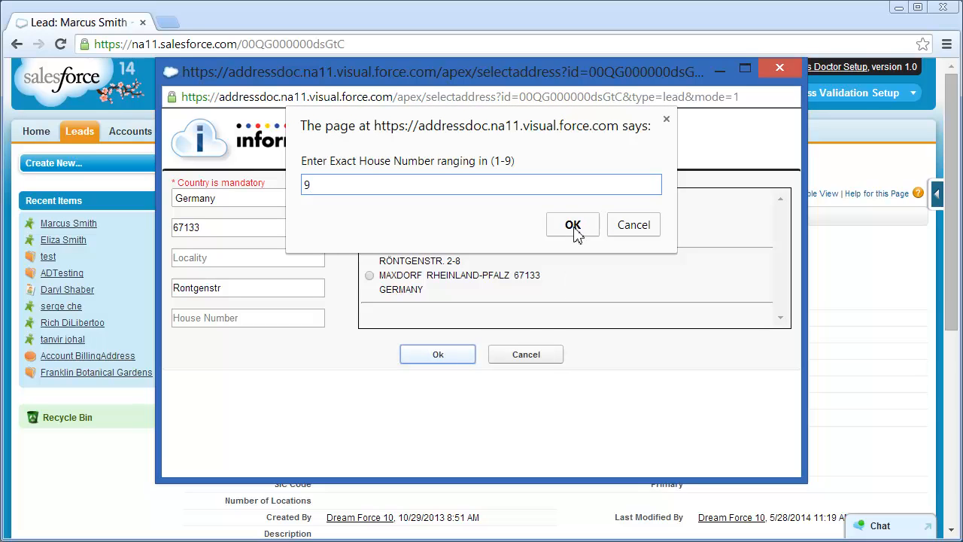
pyautogui.click(571, 224)
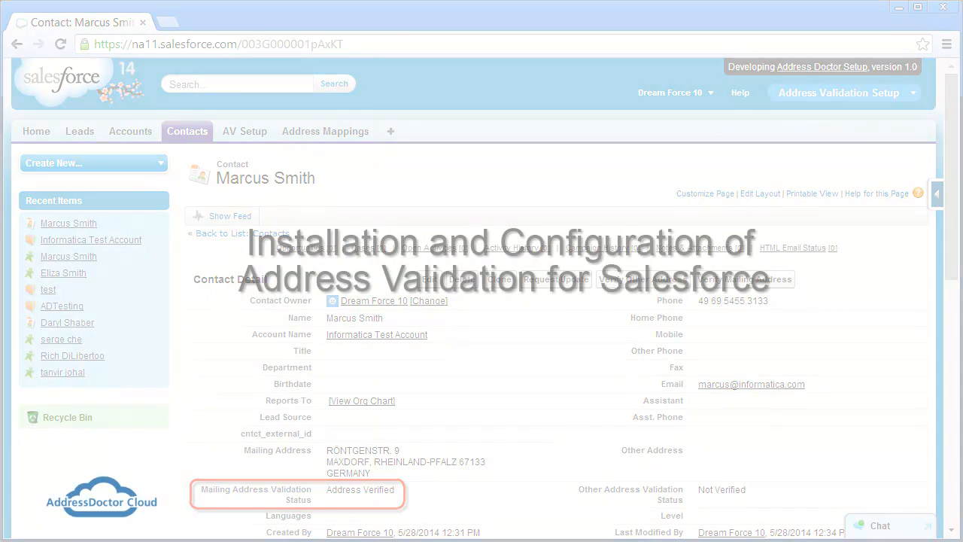
# - Start Get It Now on the Informatica Cloud Address Validation AppExchange listing and choose to log in
pyautogui.click(218, 44)
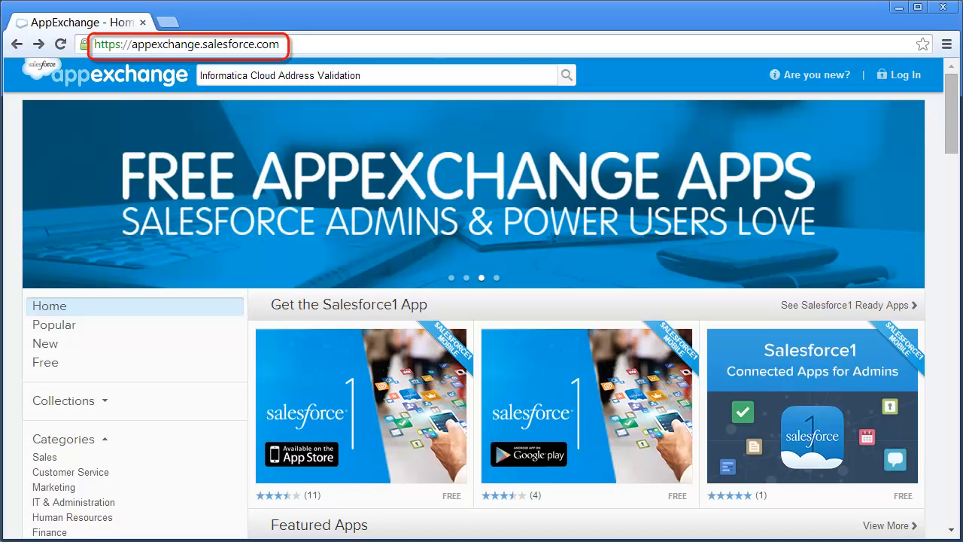
pyautogui.click(376, 75)
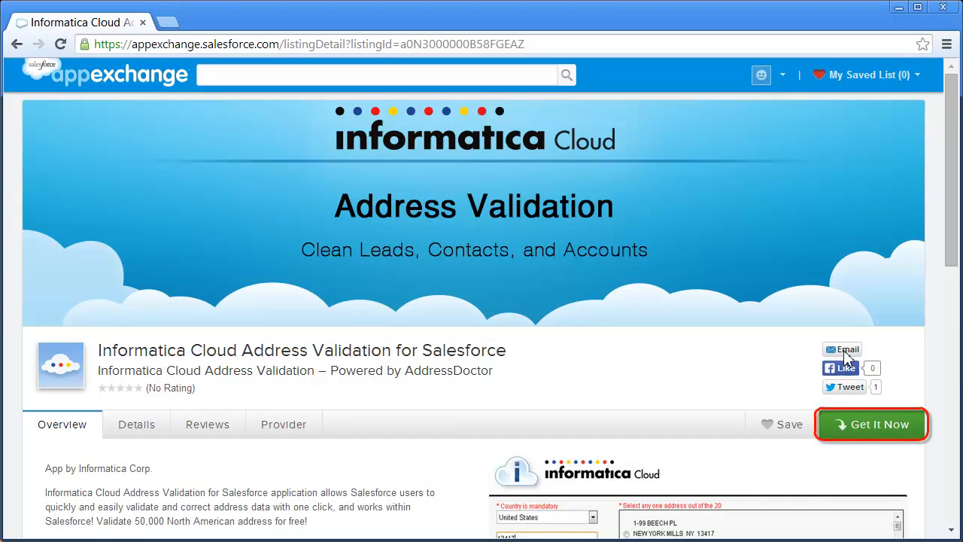
pyautogui.click(872, 424)
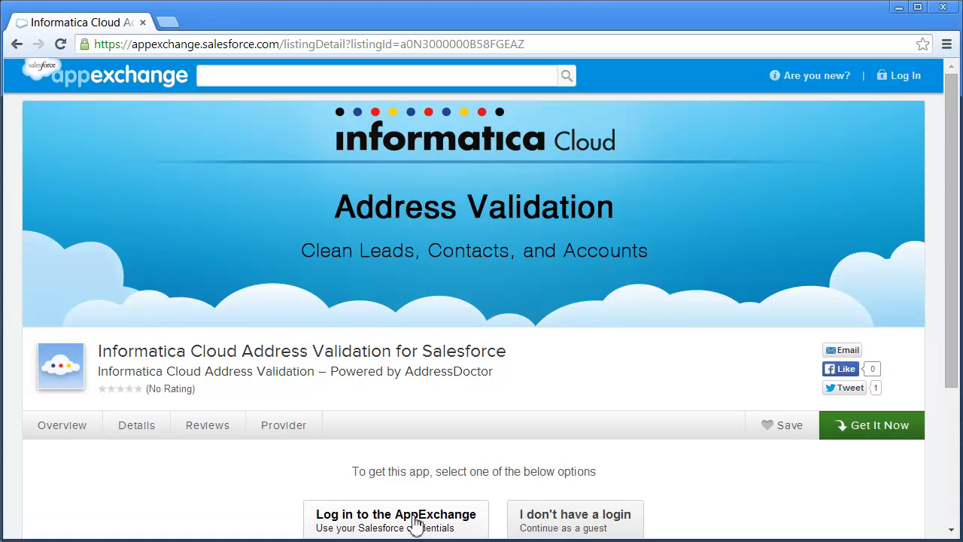
pyautogui.click(395, 519)
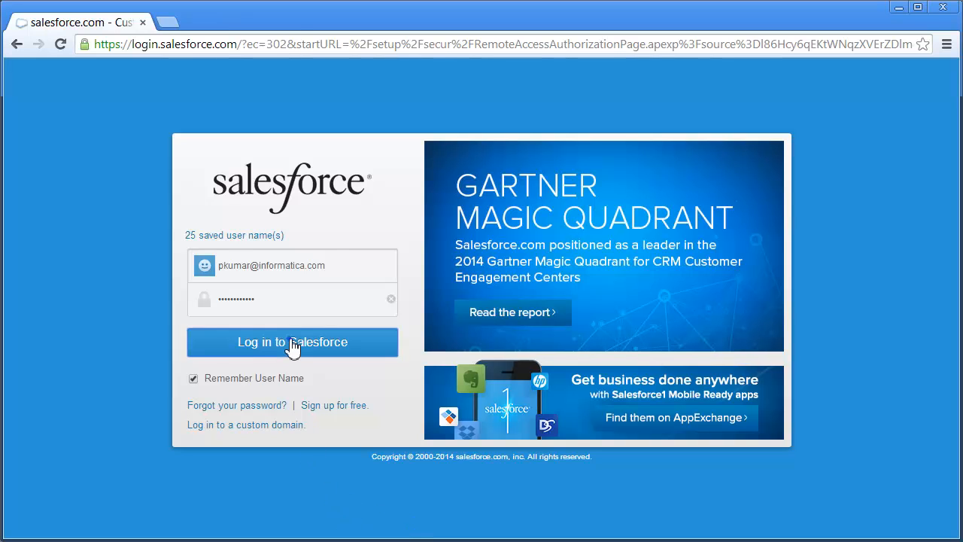
# - Log in with the saved account and choose to install the package in the production org
pyautogui.click(292, 341)
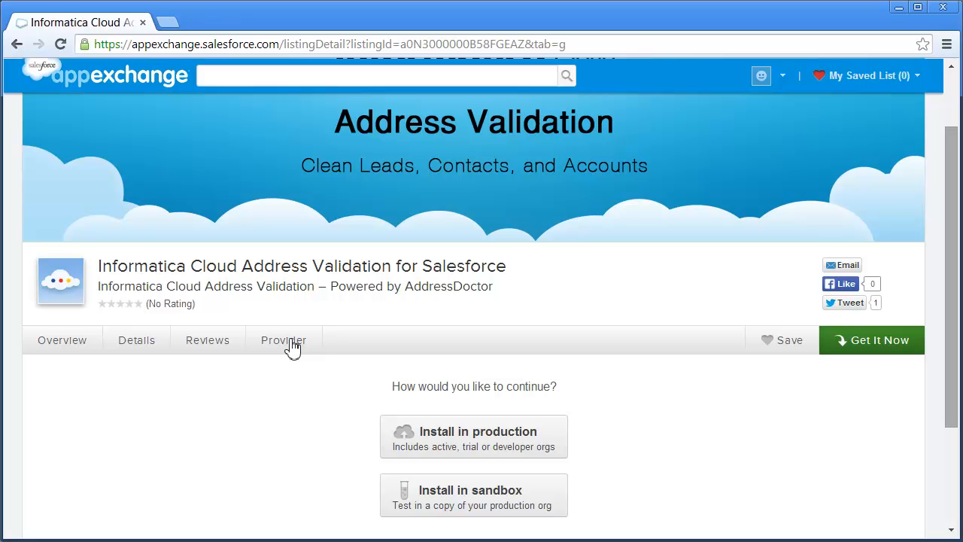
pyautogui.moveTo(464, 391)
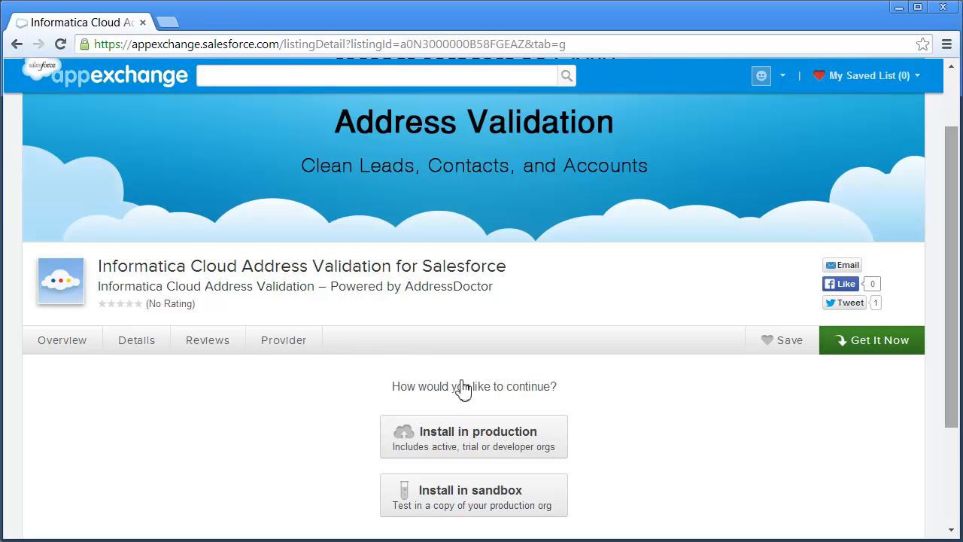
pyautogui.click(474, 436)
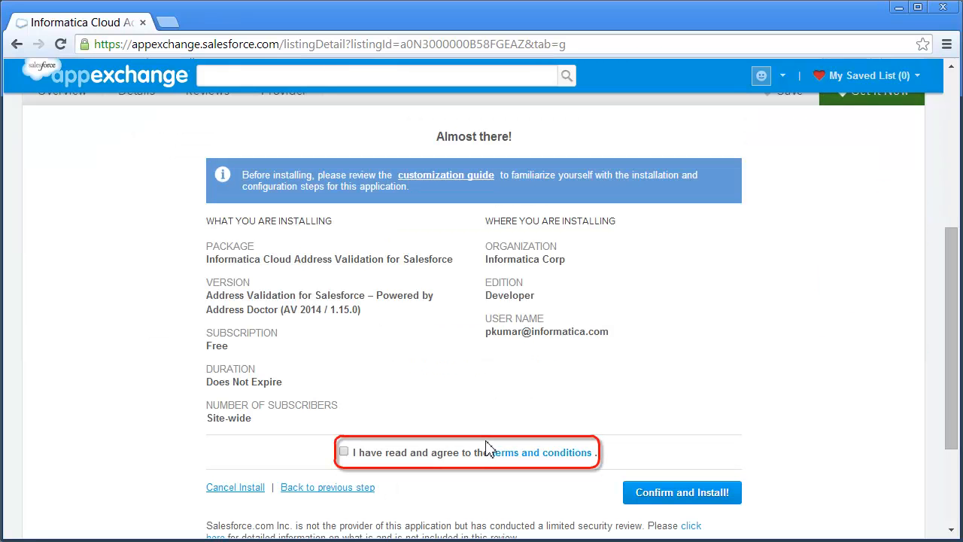
pyautogui.moveTo(683, 492)
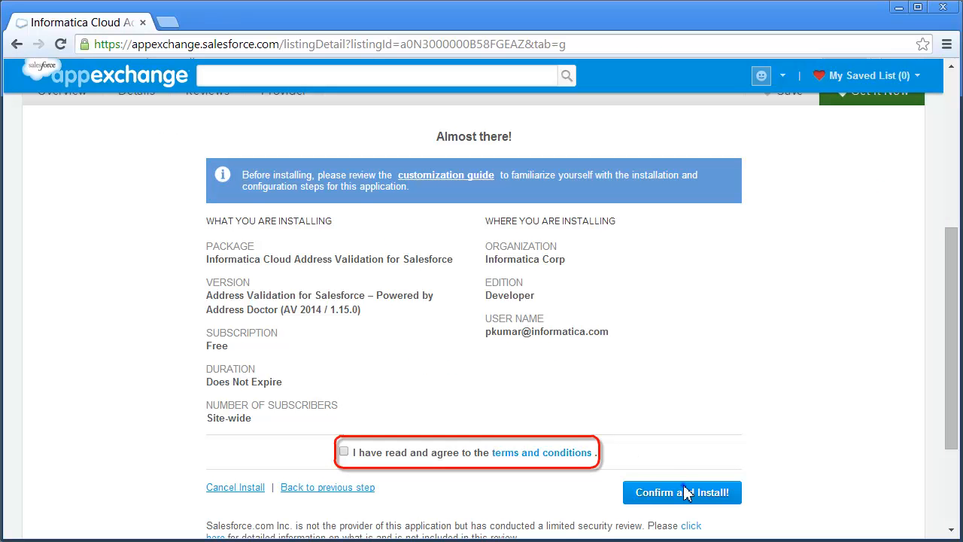
pyautogui.click(682, 492)
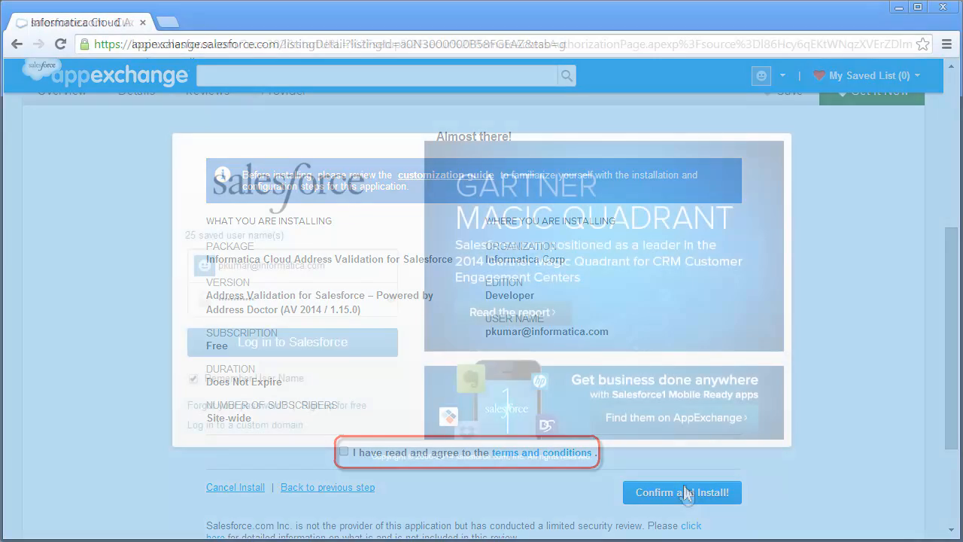
pyautogui.click(681, 492)
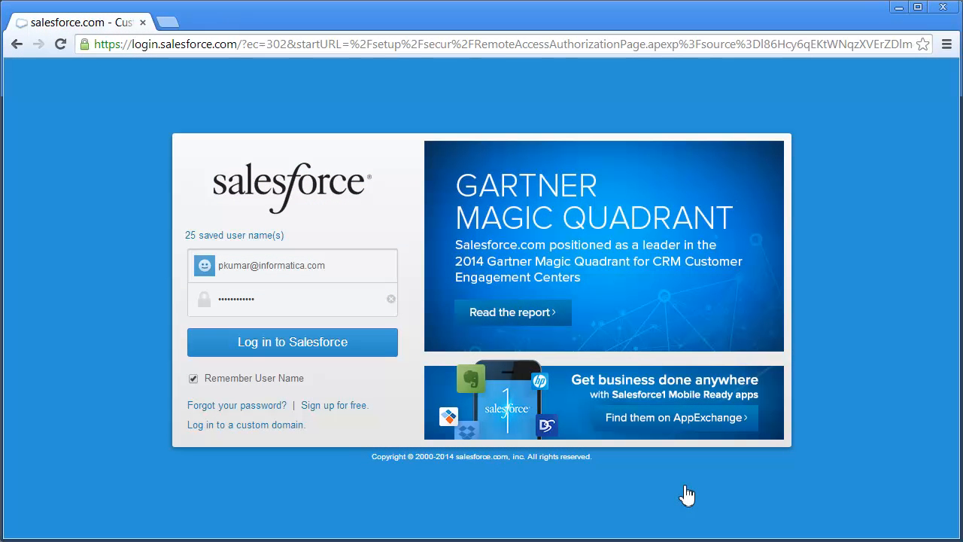
pyautogui.click(292, 341)
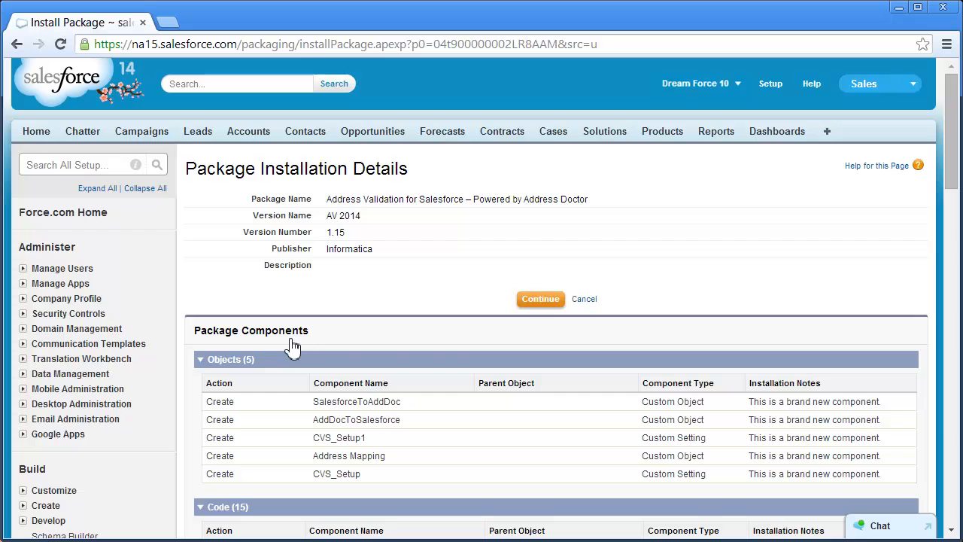
# - Continue the install and grant access to the third-party addressdoctor.com sites, reaching Step 1 API access
pyautogui.click(540, 297)
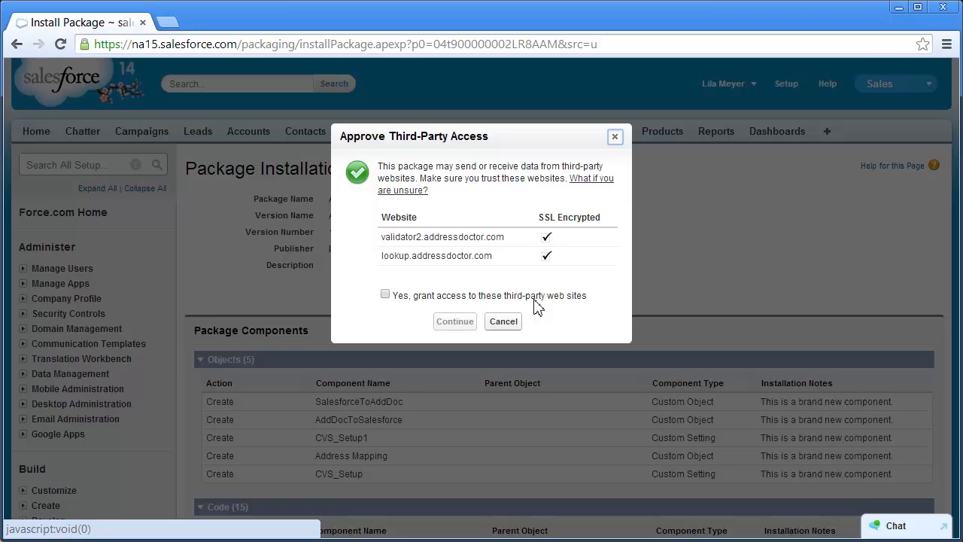
pyautogui.click(386, 293)
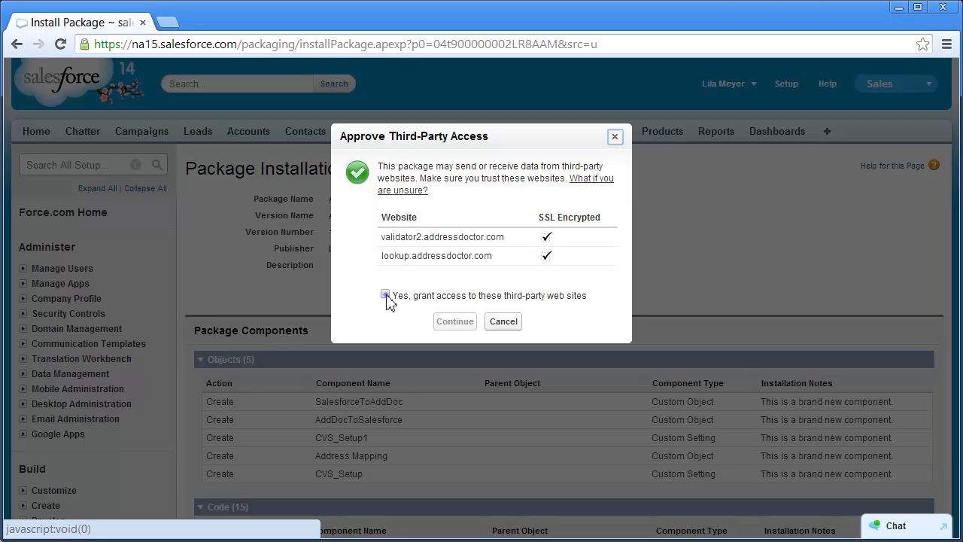
pyautogui.click(386, 295)
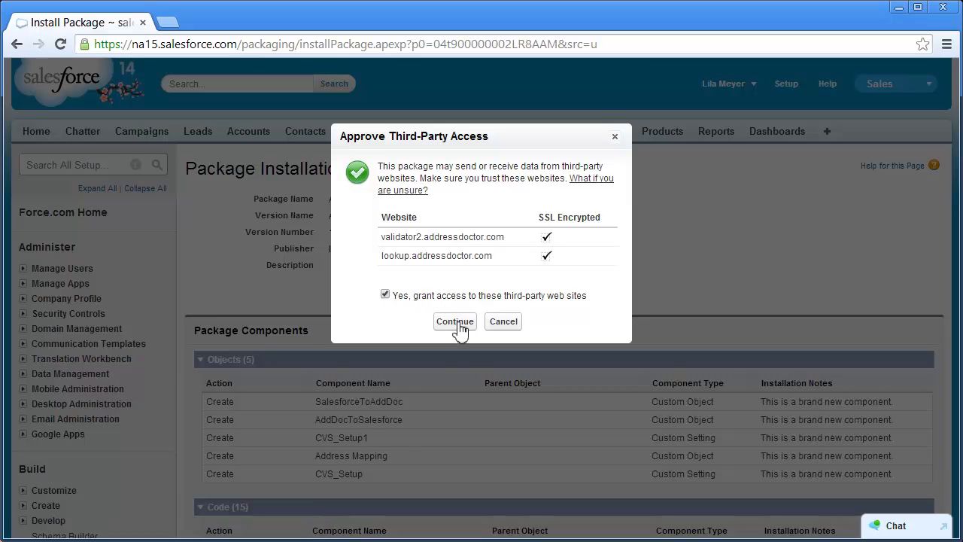
pyautogui.click(454, 322)
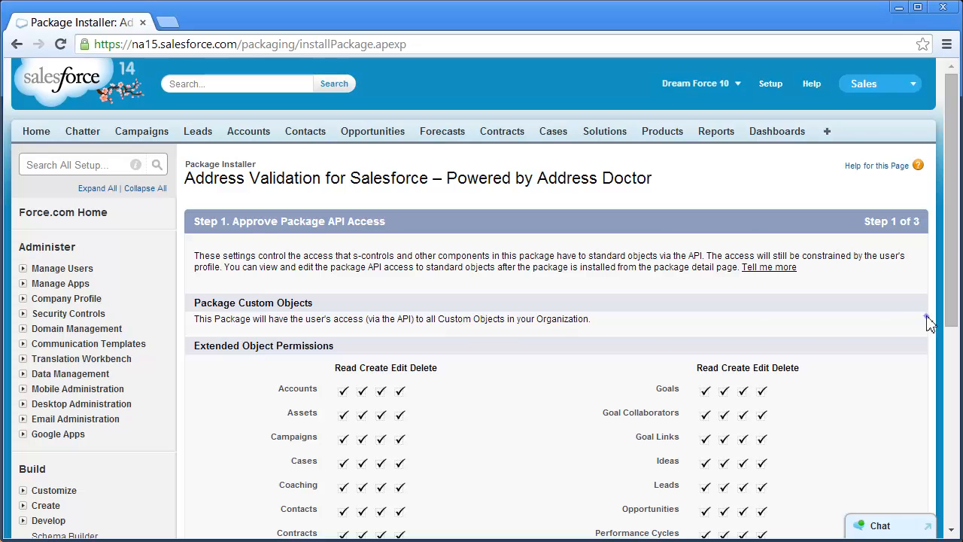
pyautogui.scroll(-3)
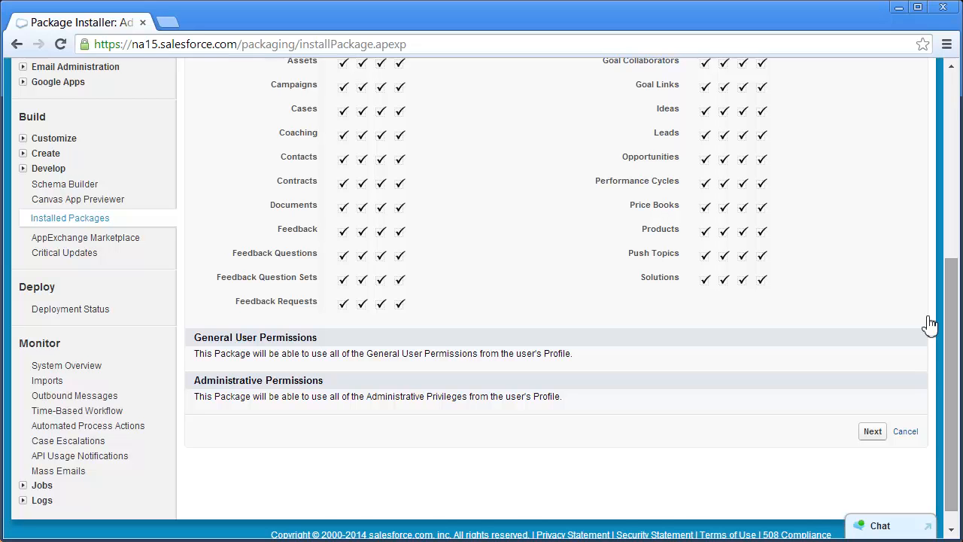
# - Install the package with access for admins only, then switch to the Address Validation Setup app's AV Setup page
pyautogui.click(873, 430)
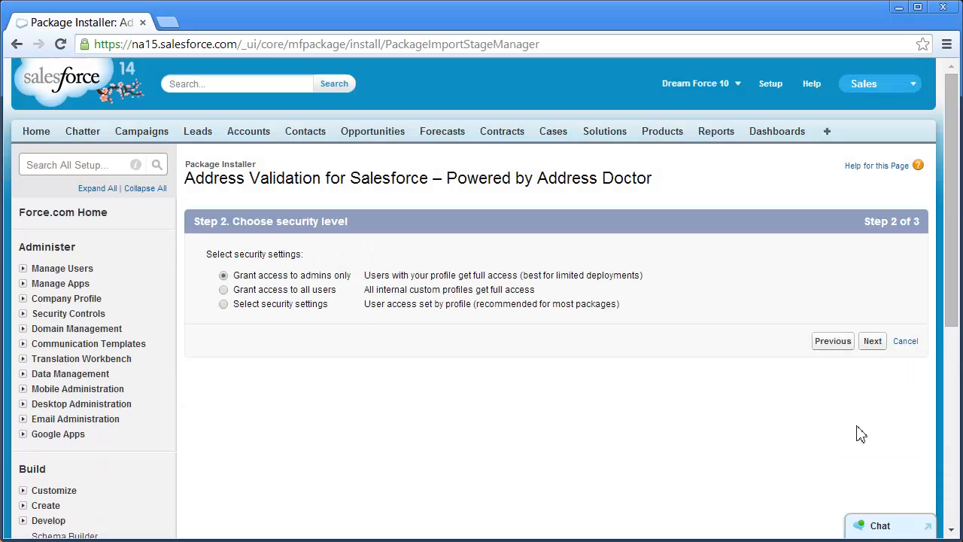
pyautogui.moveTo(250, 343)
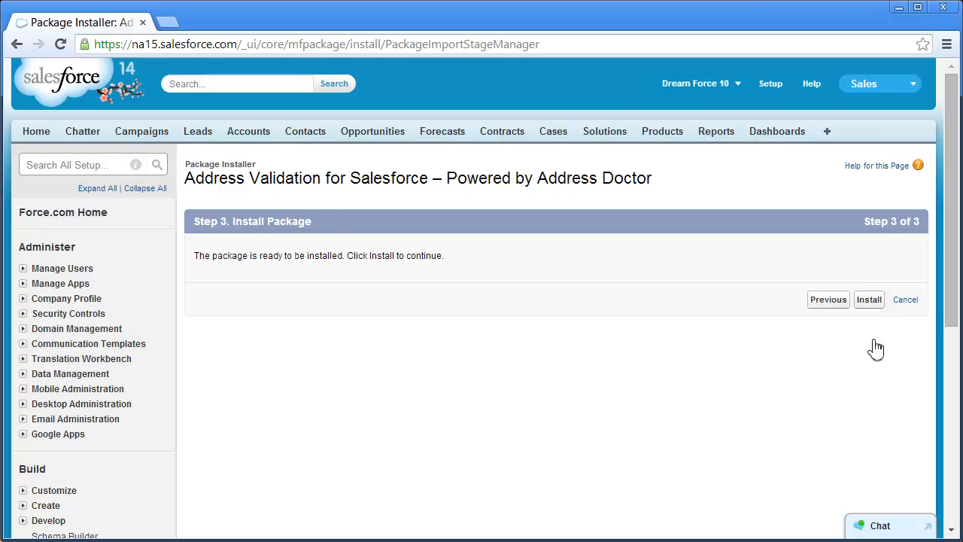
pyautogui.click(868, 298)
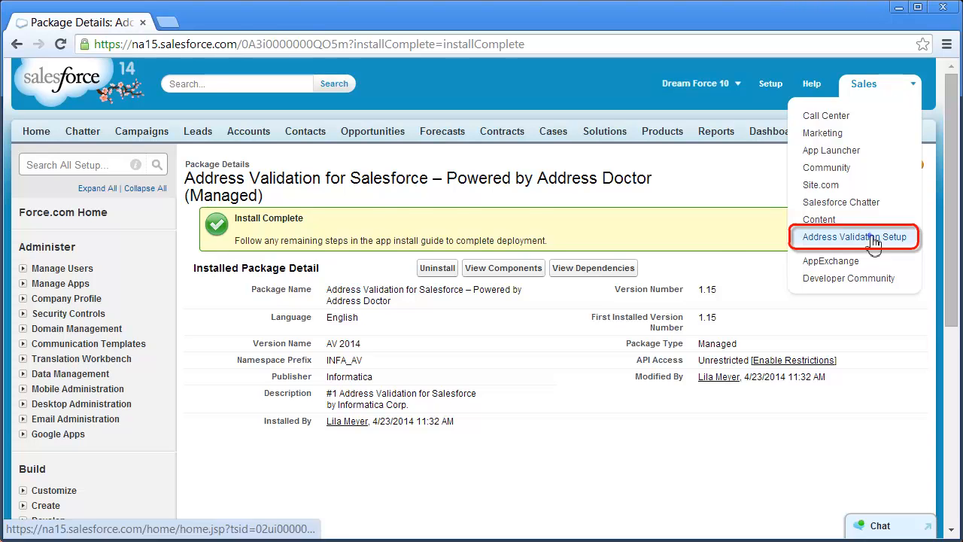
pyautogui.click(855, 236)
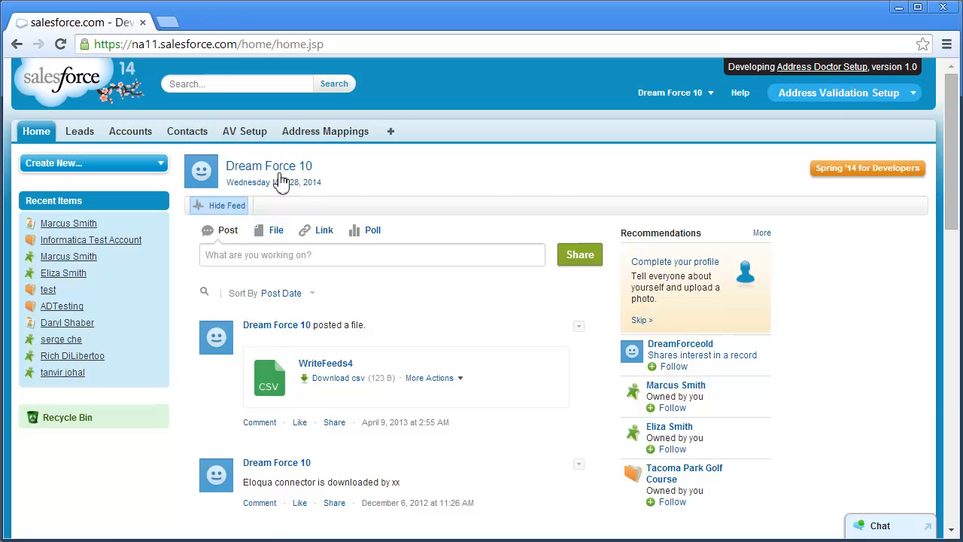
pyautogui.click(244, 131)
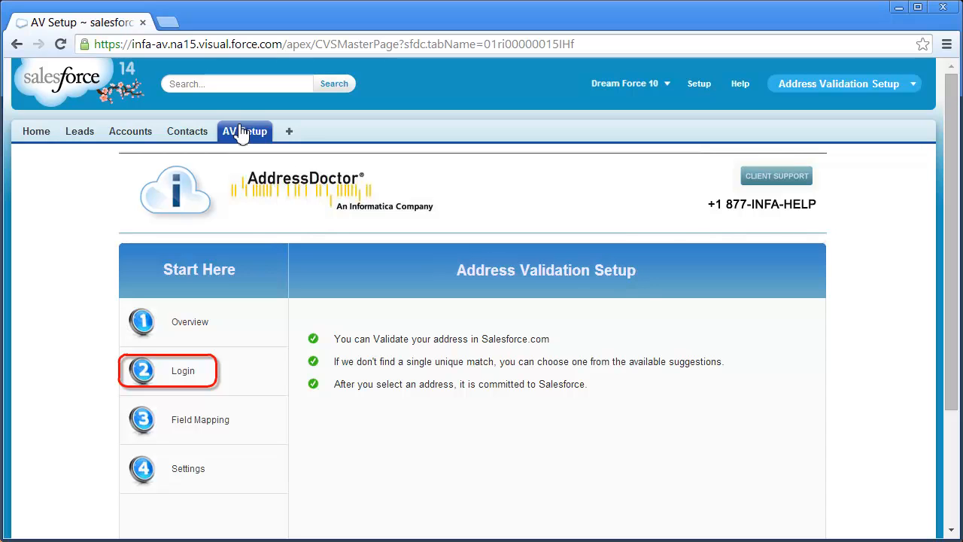
pyautogui.moveTo(194, 229)
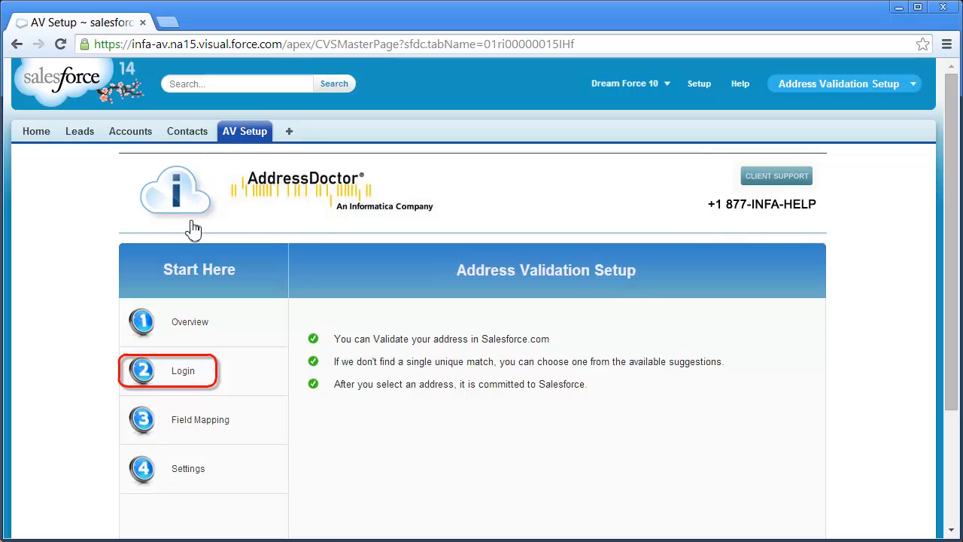
# - Enter the Address Validation user name and password in the Login step and save them
pyautogui.click(183, 370)
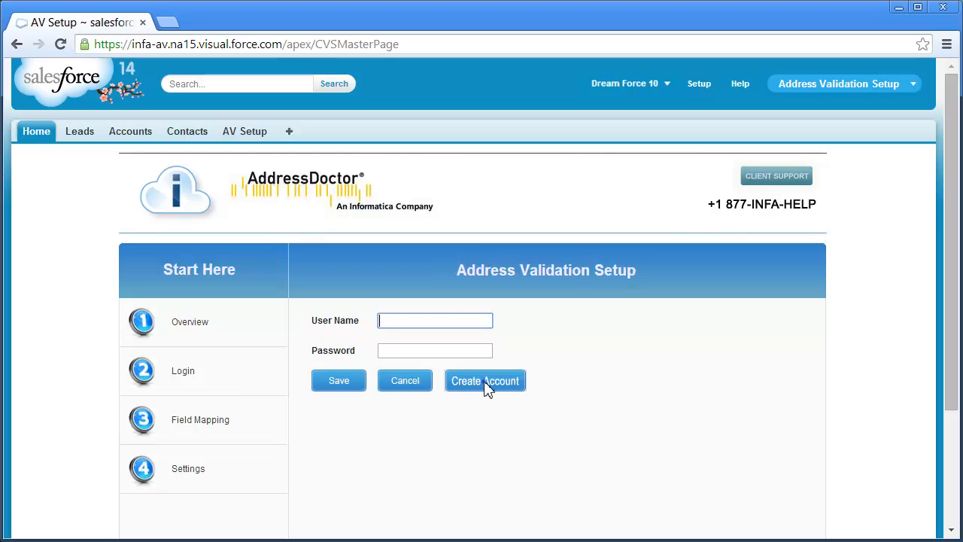
pyautogui.click(485, 379)
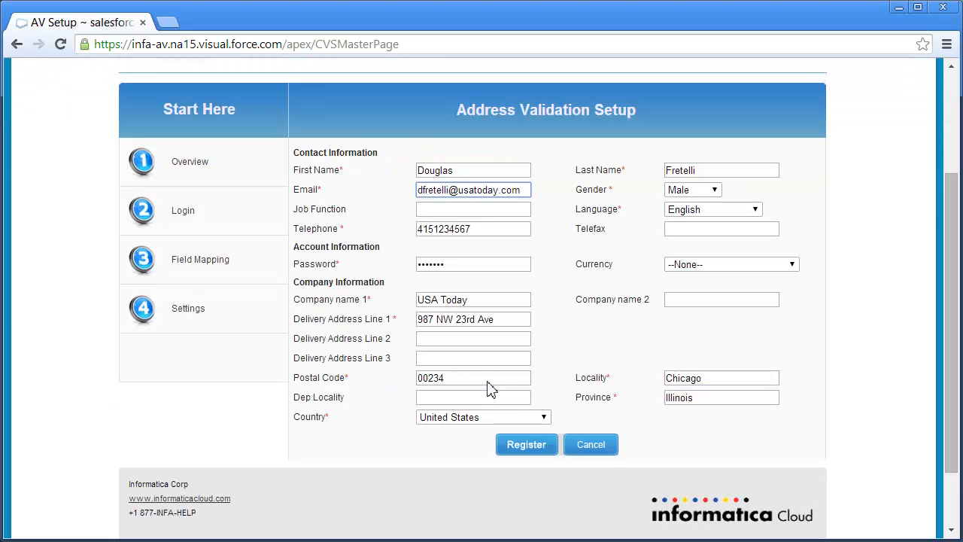
pyautogui.moveTo(526, 444)
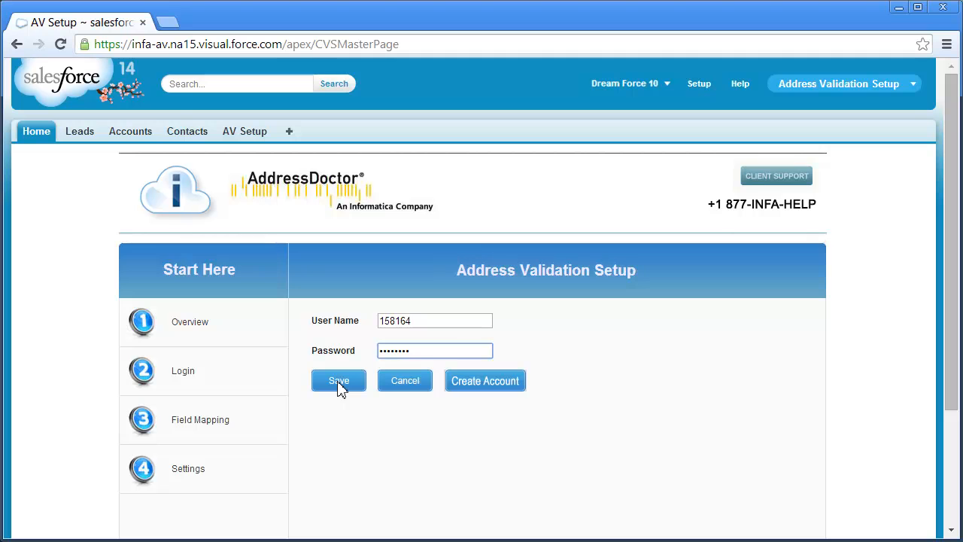
pyautogui.click(339, 379)
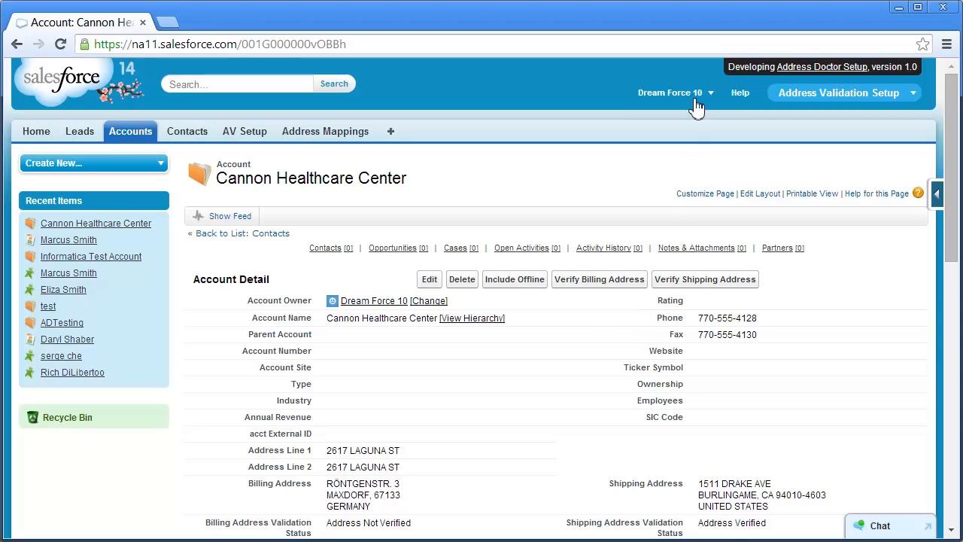
# - Reach the Account Page Layouts list via Setup > App Setup > Customize > Accounts
pyautogui.click(671, 94)
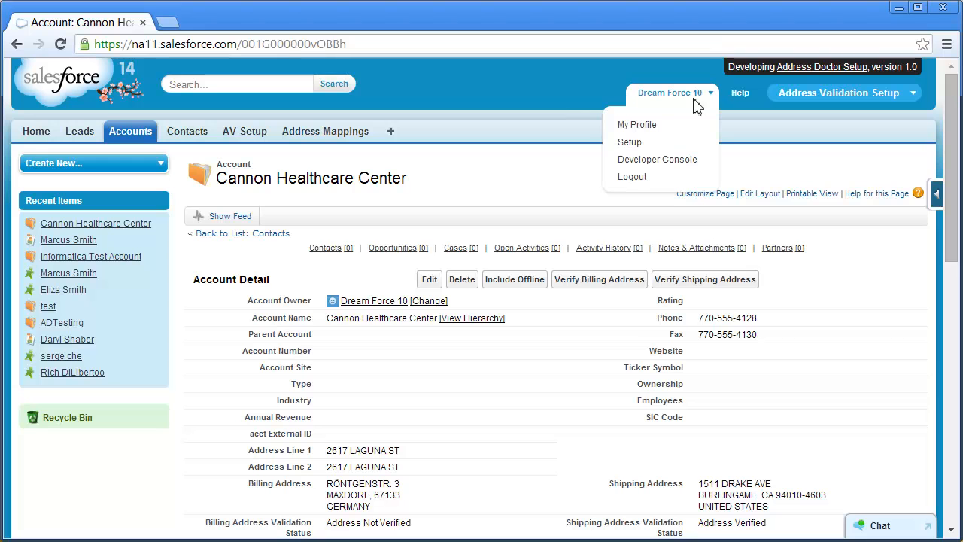
pyautogui.moveTo(660, 109)
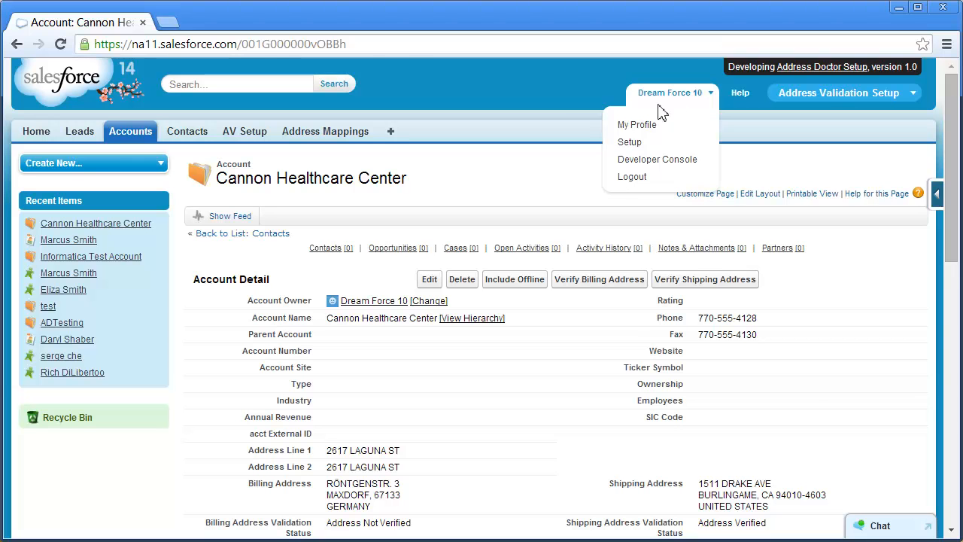
pyautogui.click(629, 141)
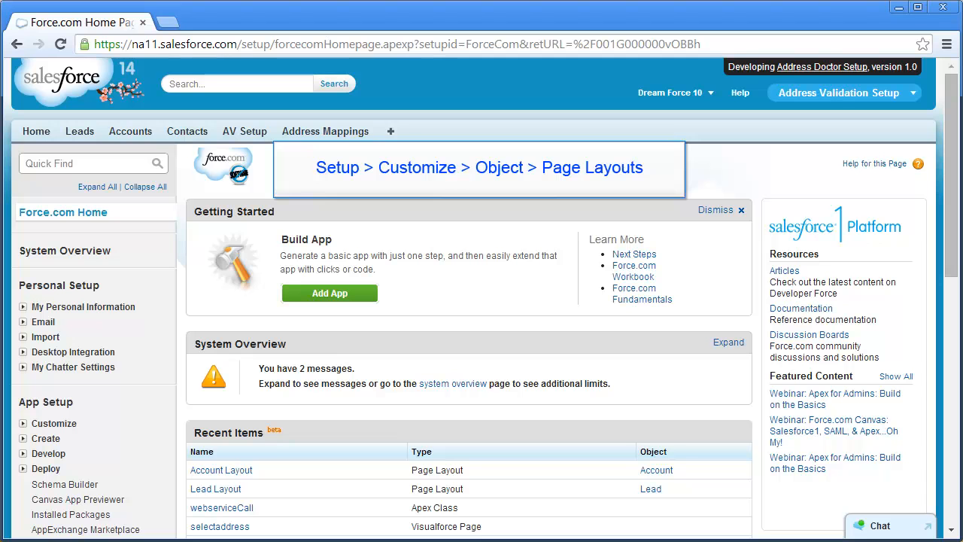
pyautogui.moveTo(54, 423)
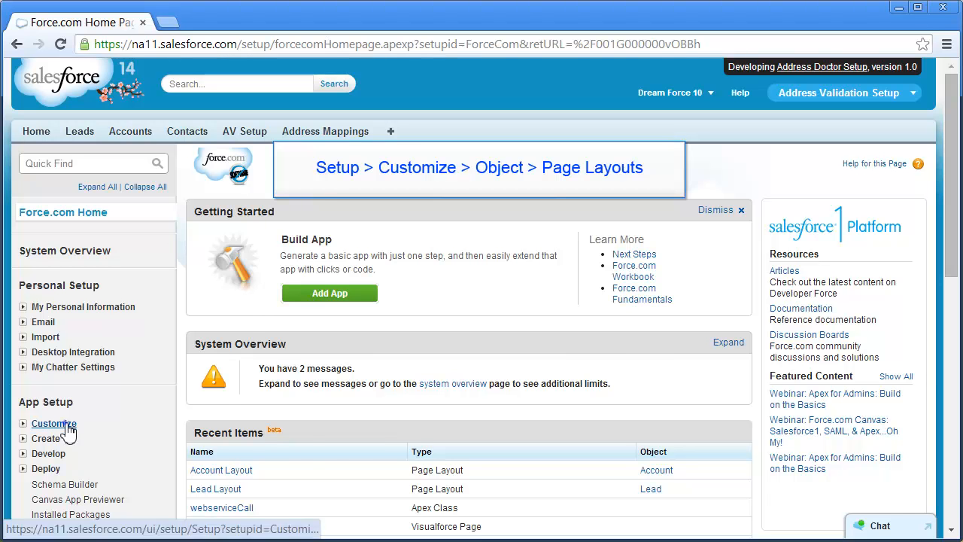
pyautogui.click(53, 422)
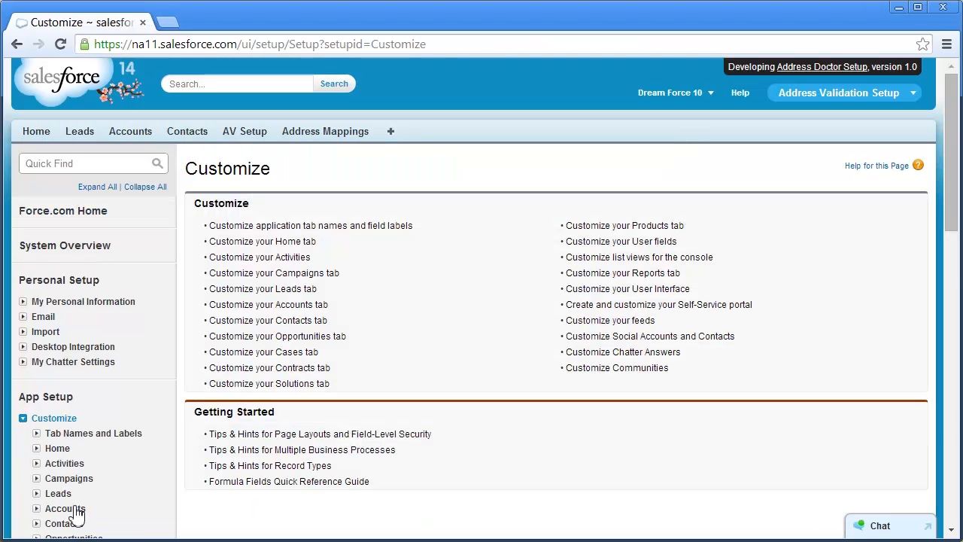
pyautogui.click(64, 508)
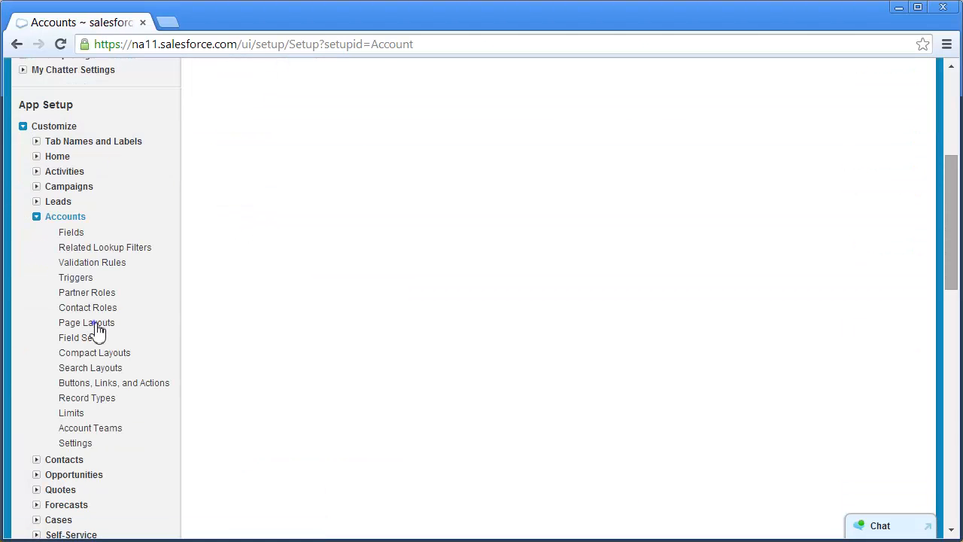
pyautogui.moveTo(88, 322)
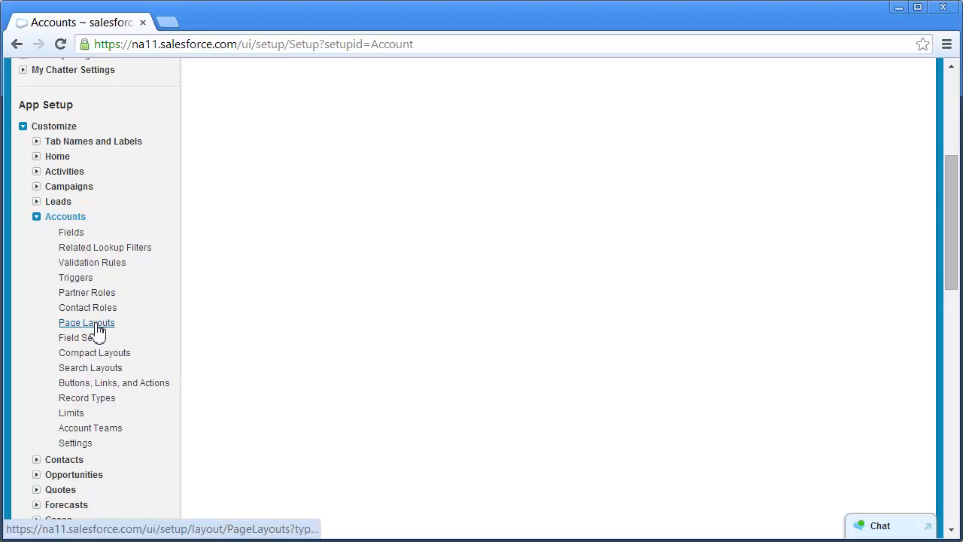
pyautogui.click(88, 322)
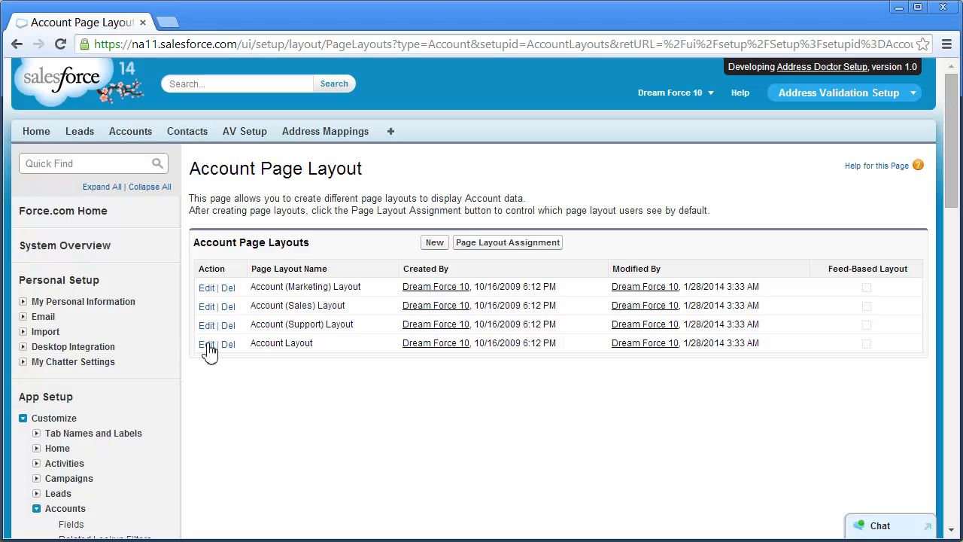
# - Edit Account Layout and drag Verify Billing Address and Verify Shipping Address into Custom Buttons
pyautogui.click(206, 343)
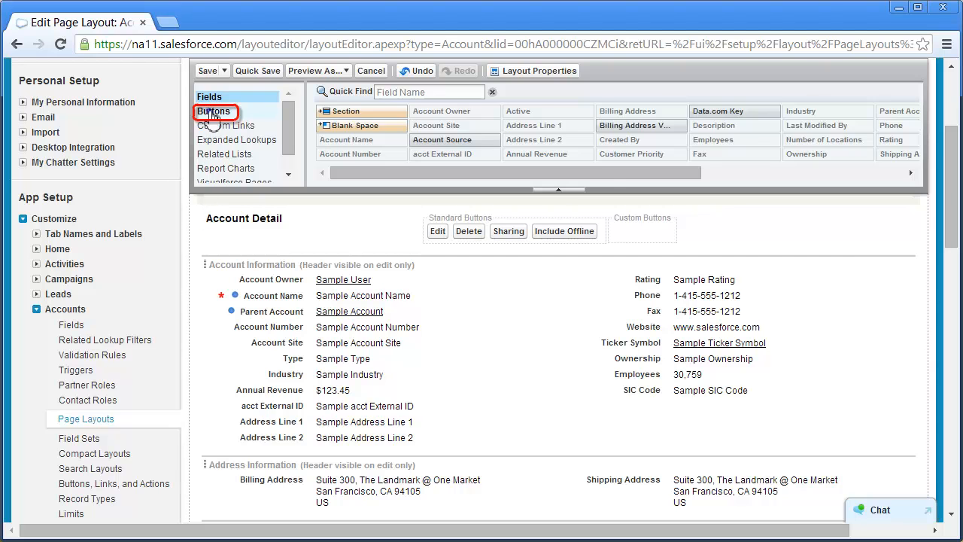
pyautogui.click(215, 111)
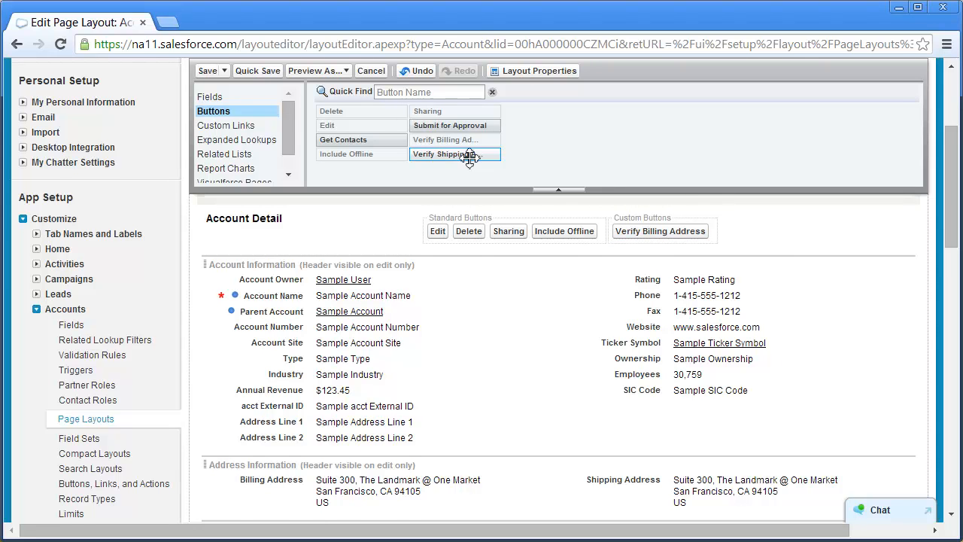
pyautogui.moveTo(454, 154); pyautogui.dragTo(766, 286)
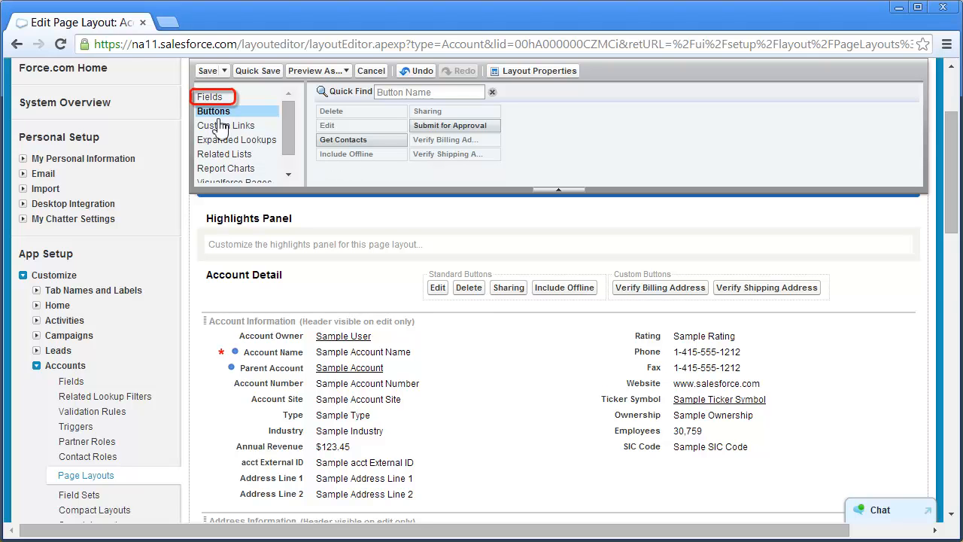
# - Add Billing and Shipping Address Validation Status fields to Address Information and save the Account Layout
pyautogui.click(210, 96)
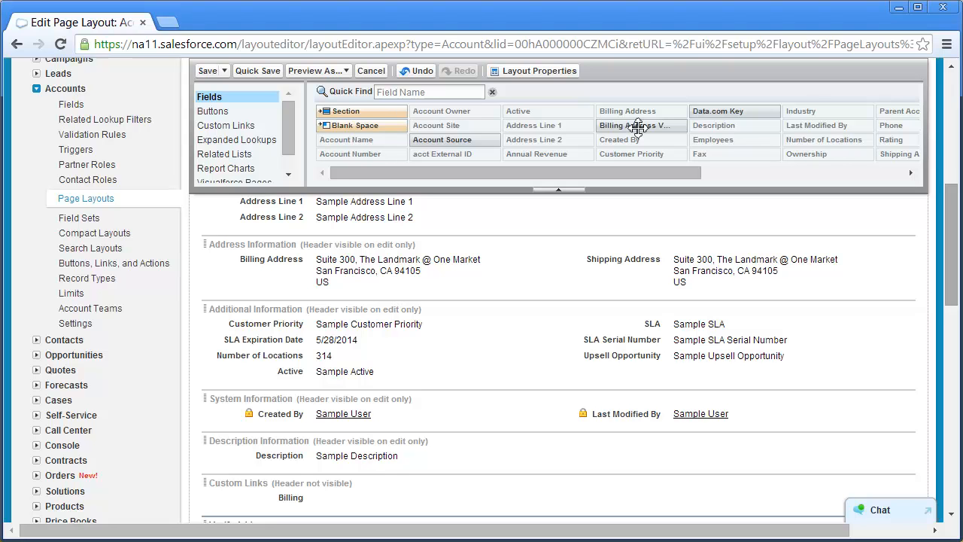
pyautogui.moveTo(640, 125)
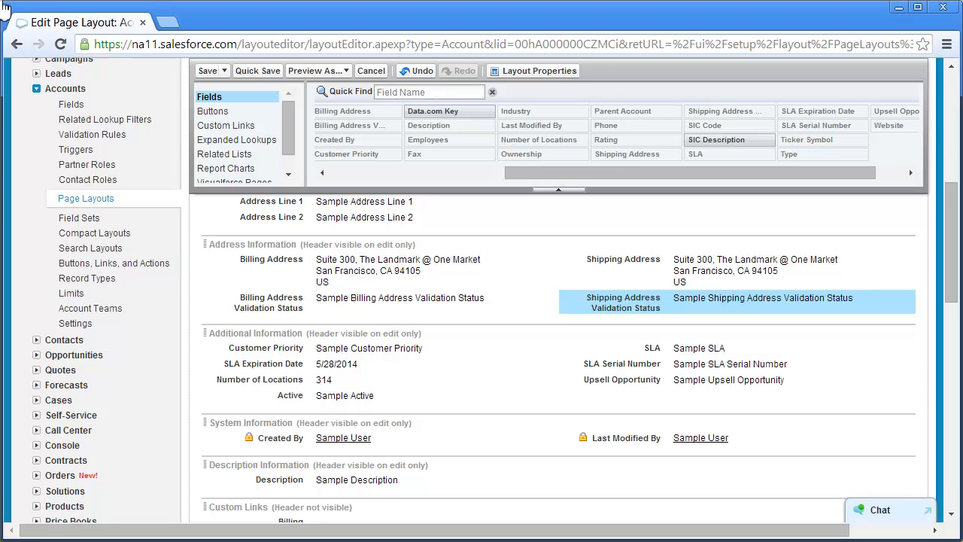
pyautogui.moveTo(147, 22)
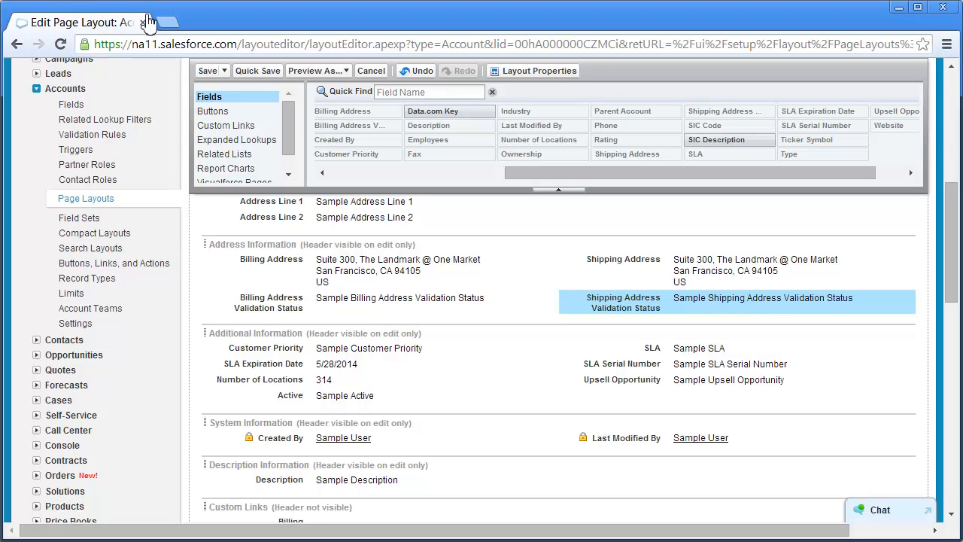
pyautogui.click(370, 71)
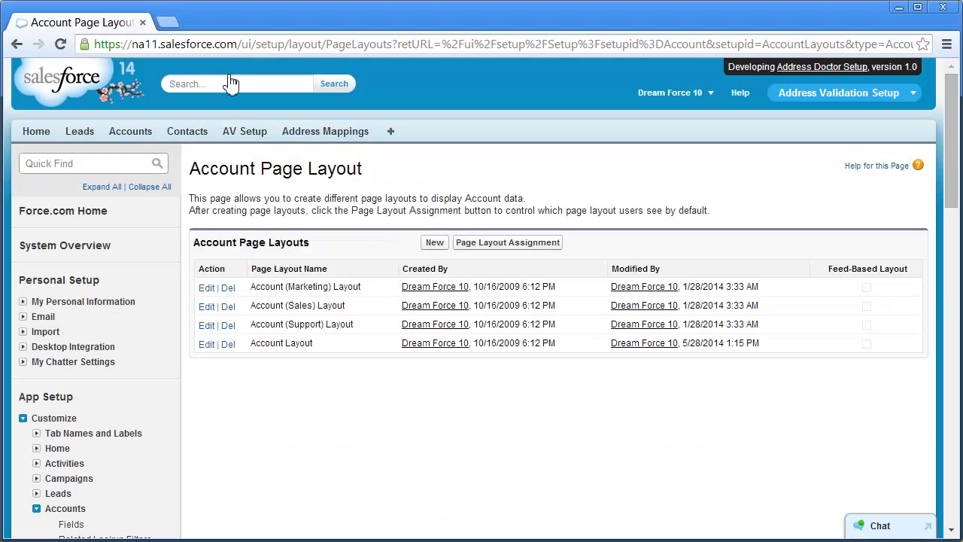
pyautogui.moveTo(243, 131)
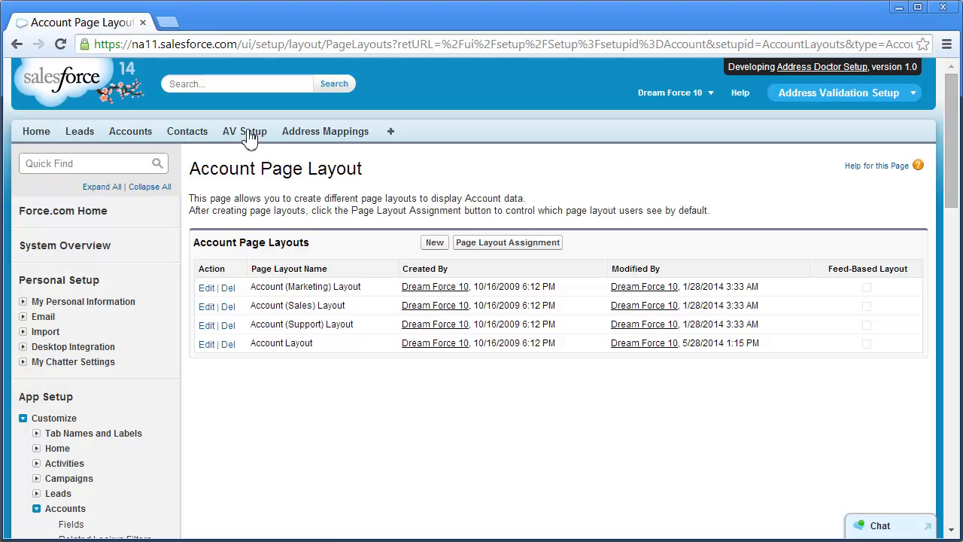
# - Reach the Field Mapping step in AV Setup and review the separator choices
pyautogui.click(244, 131)
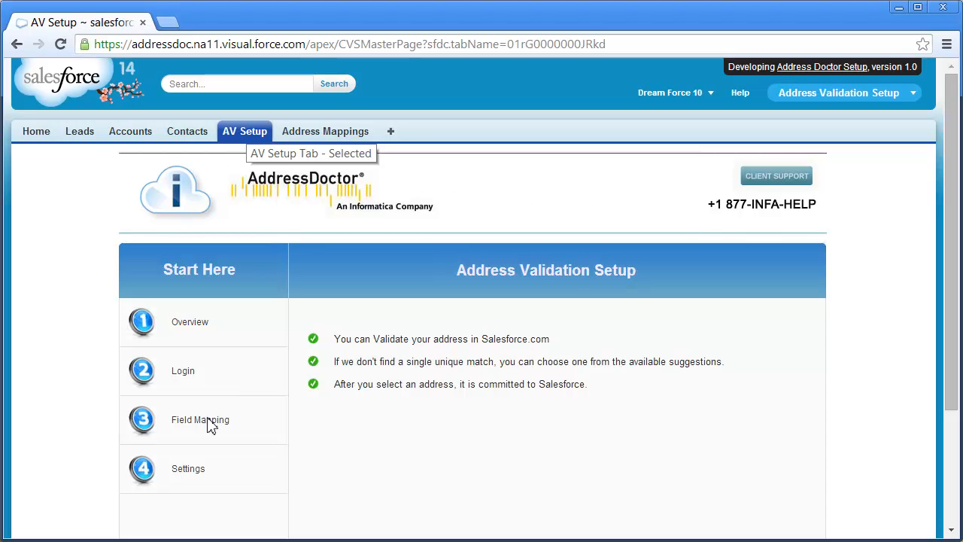
pyautogui.click(201, 418)
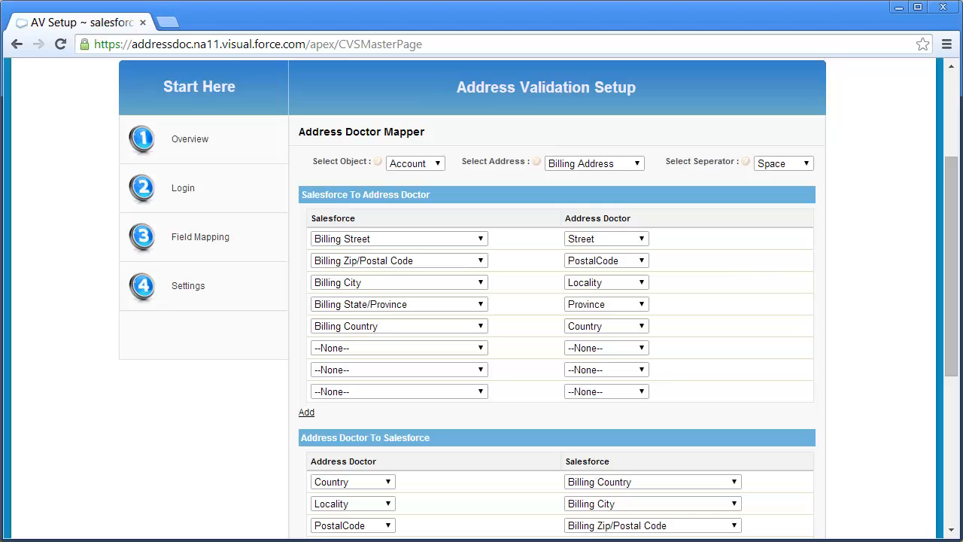
pyautogui.click(200, 236)
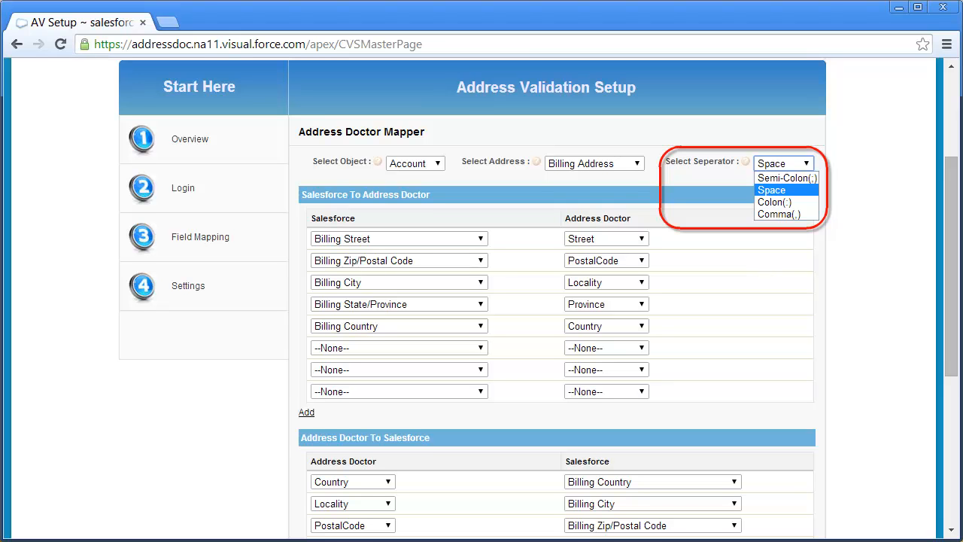
# - Keep Space as separator, map Custom Address to Street, and save the field mappings
pyautogui.click(769, 189)
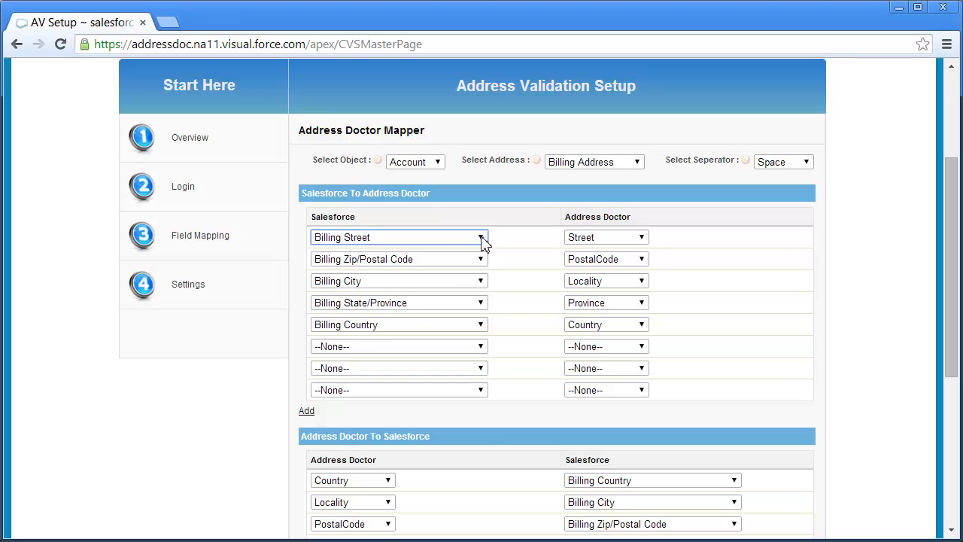
pyautogui.click(480, 237)
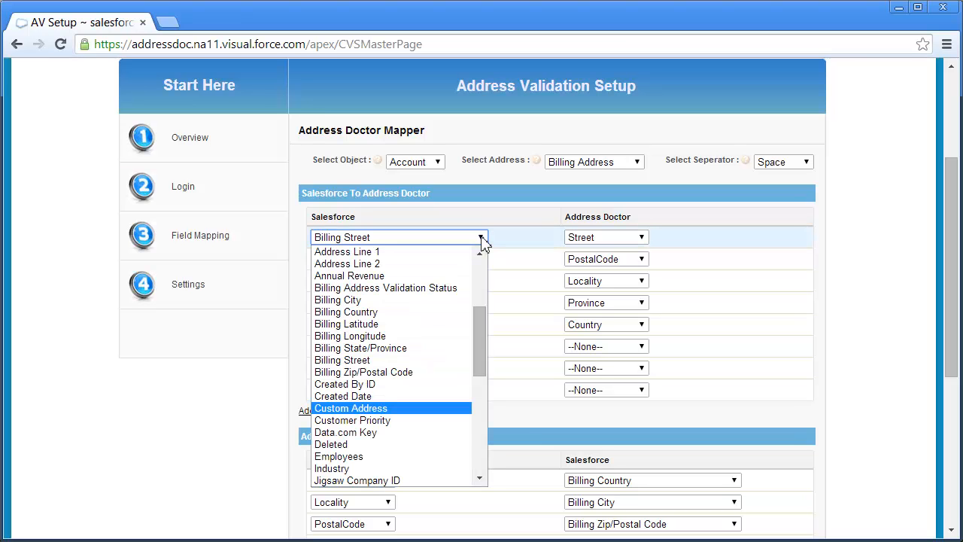
pyautogui.moveTo(373, 412)
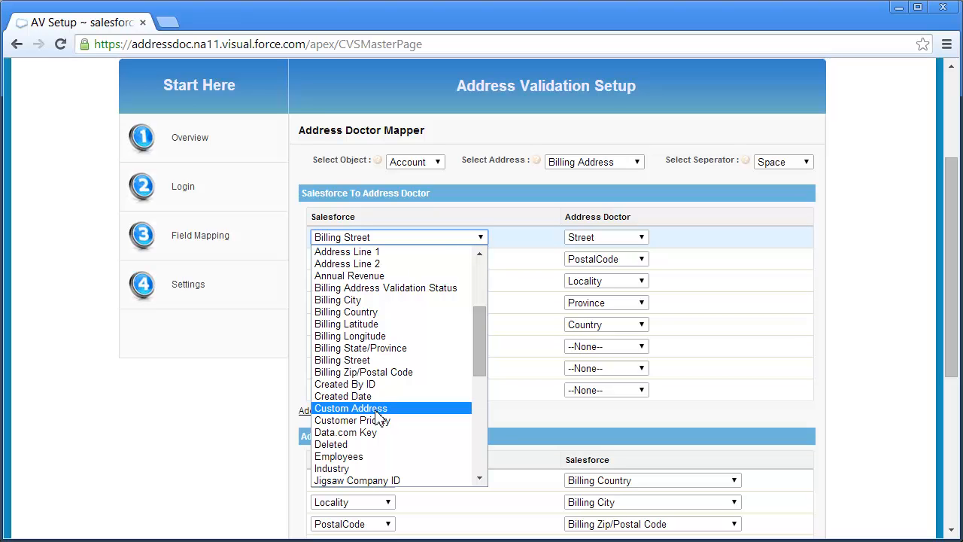
pyautogui.click(351, 407)
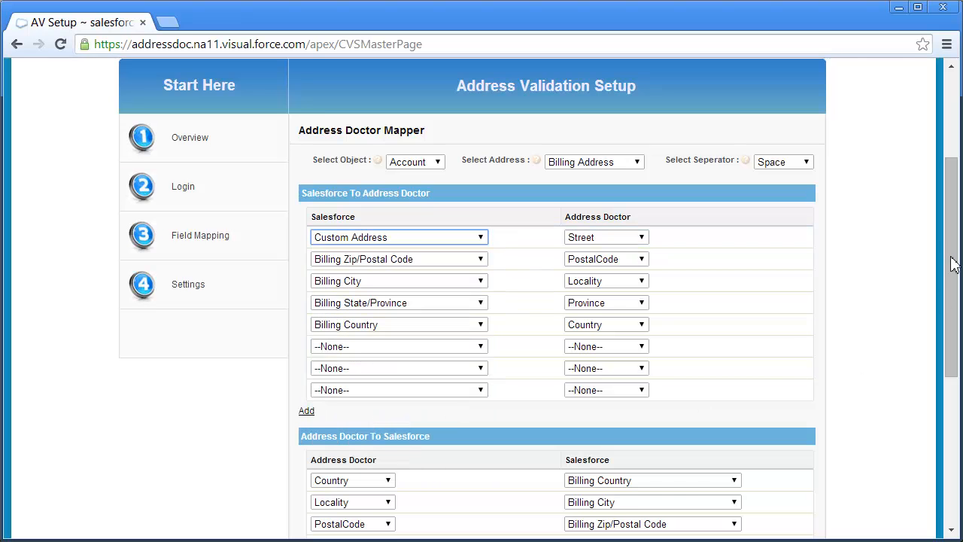
pyautogui.scroll(-3)
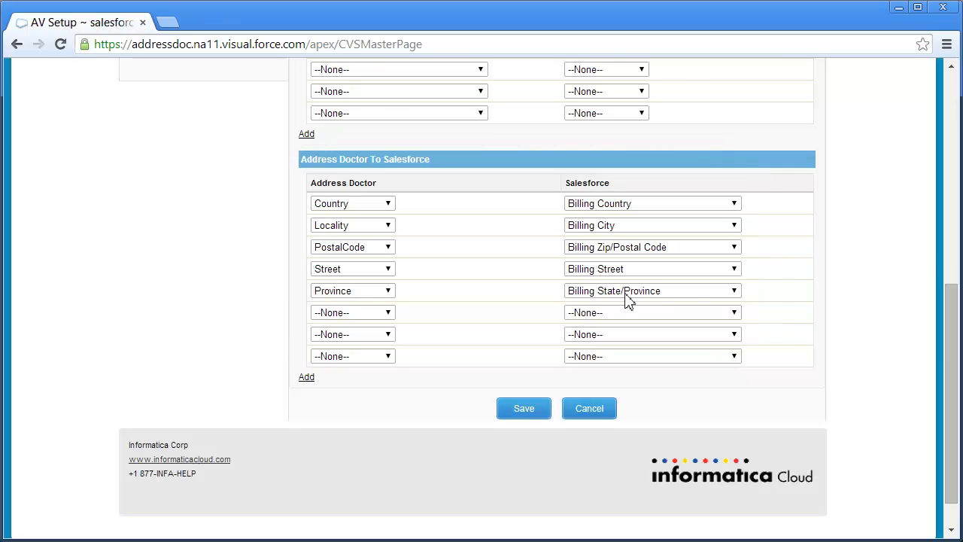
pyautogui.click(524, 407)
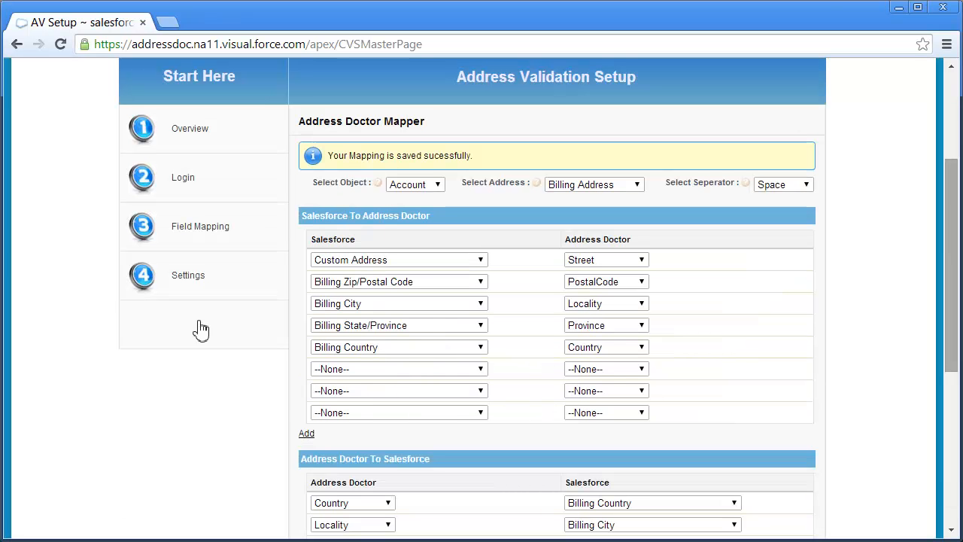
pyautogui.moveTo(188, 283)
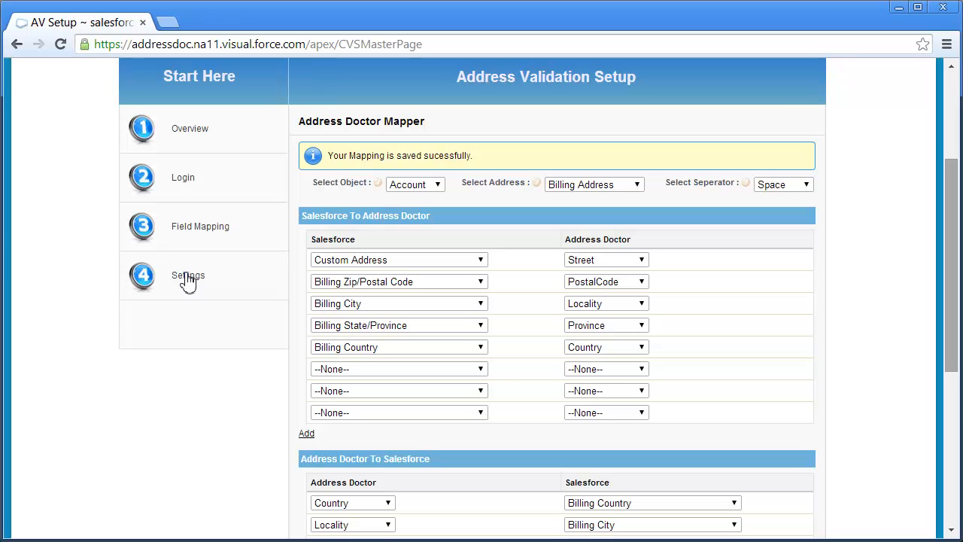
# - Move on to the address validation Settings step
pyautogui.click(188, 274)
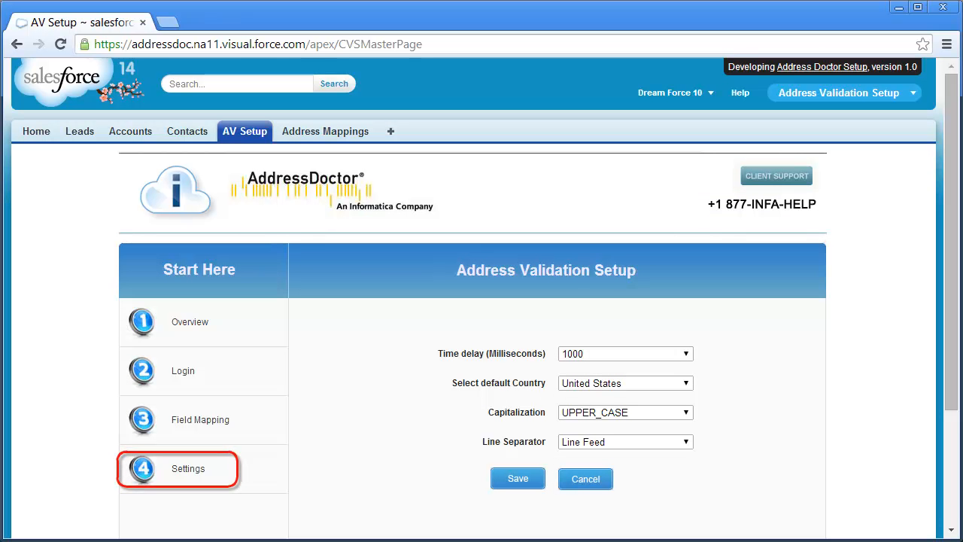